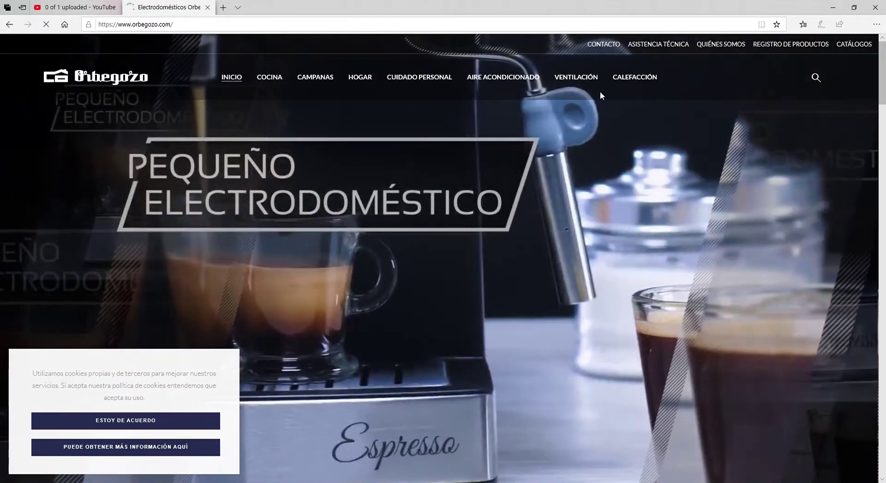
Step: Go to the Ventilación products section of the Orbegozo site
{"action": "left_click", "coordinate": [575, 77]}
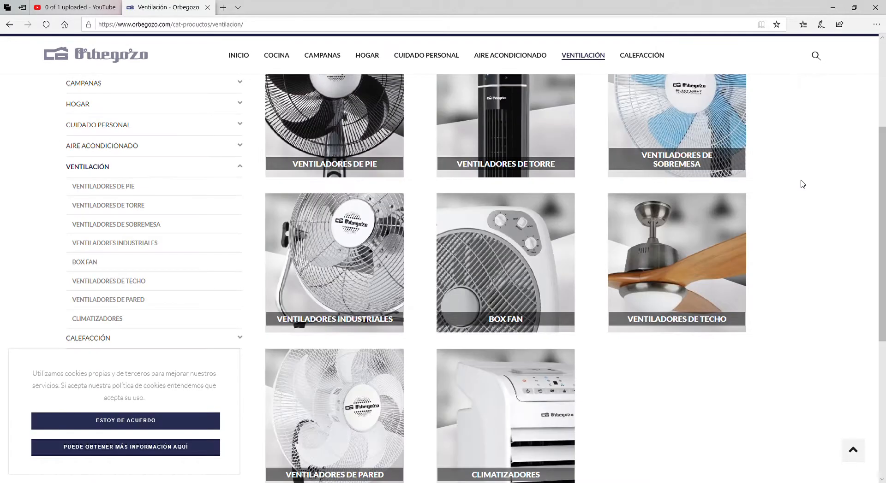
{"action": "scroll", "scroll_direction": "down", "scroll_amount": 3}
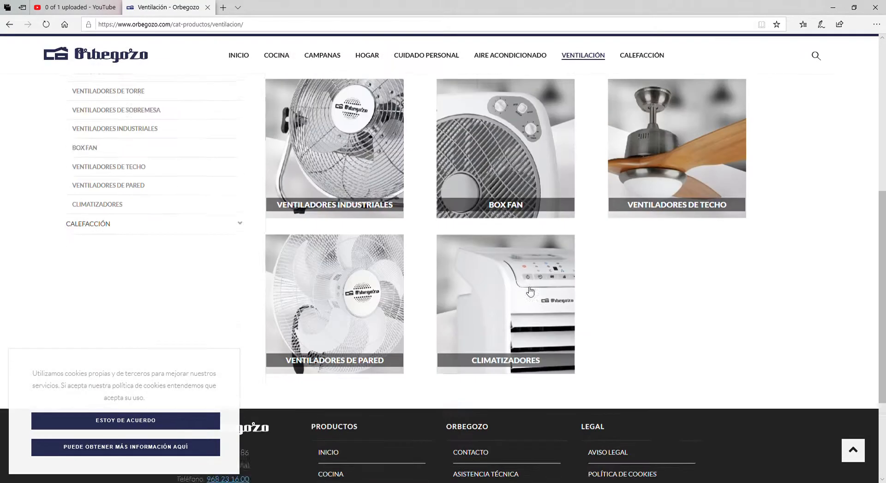
{"action": "scroll", "scroll_direction": "up", "scroll_amount": 3}
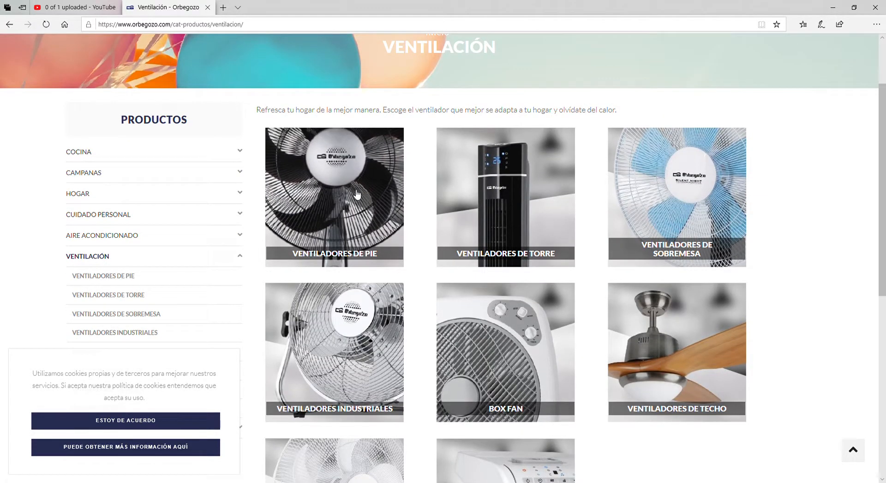
Step: Open the Ventiladores de pie listing and scroll through its 15 pedestal fan models
{"action": "left_click", "coordinate": [334, 197]}
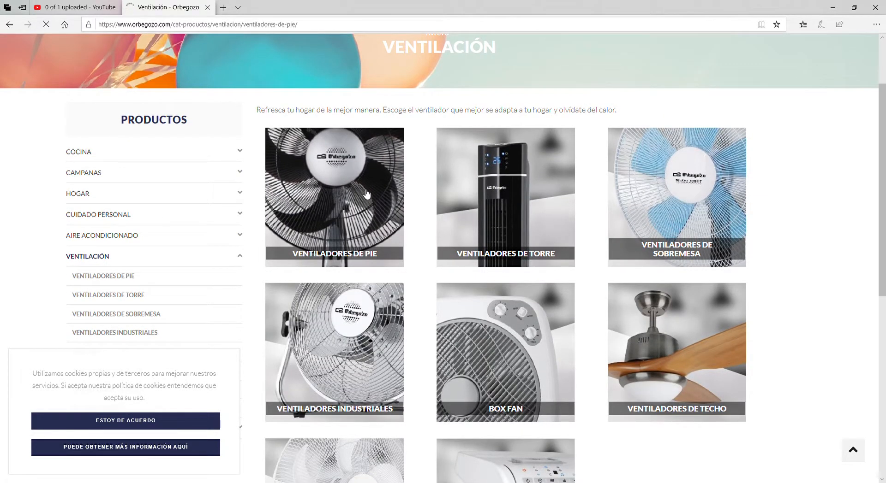
{"action": "left_click", "coordinate": [334, 198]}
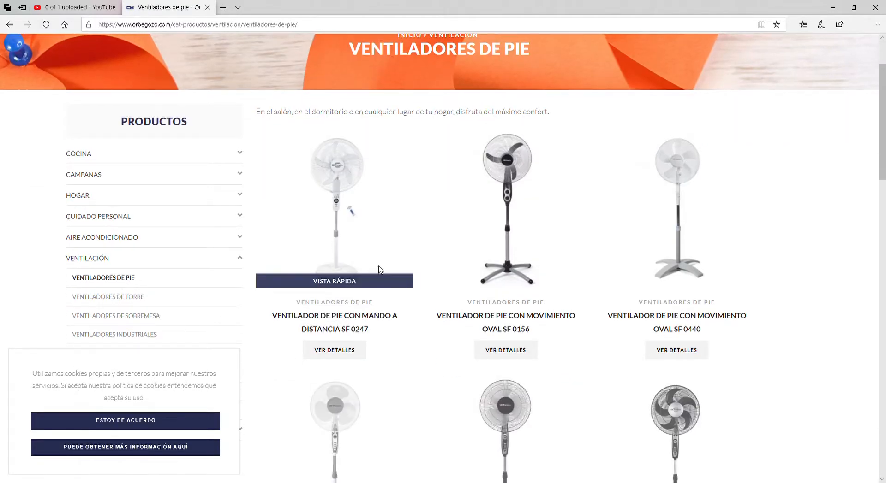
{"action": "scroll", "scroll_direction": "down", "scroll_amount": 3}
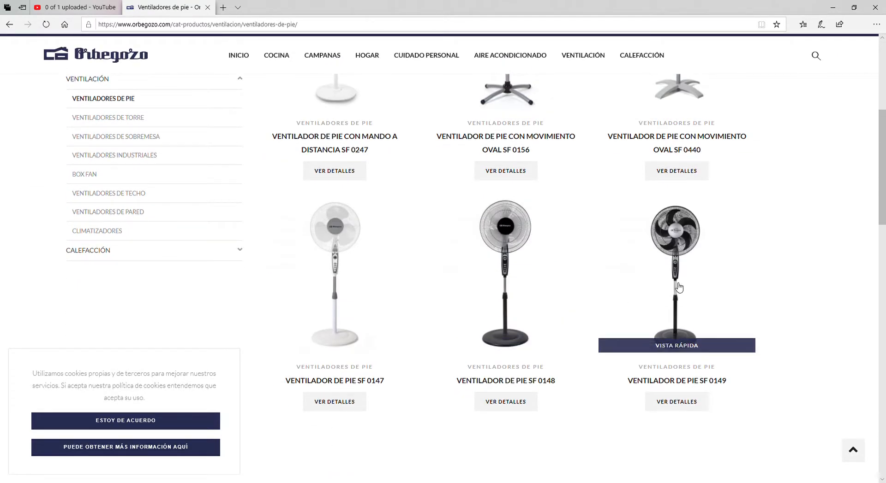
{"action": "scroll", "scroll_direction": "down", "scroll_amount": 3}
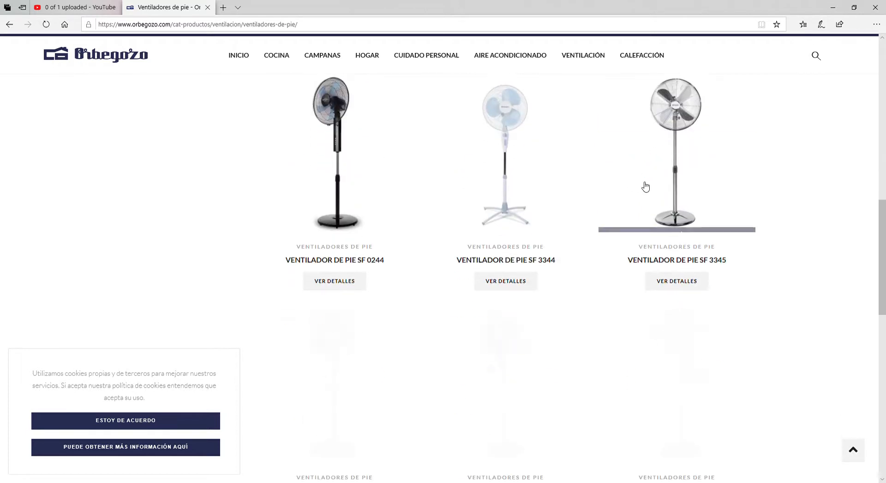
{"action": "scroll", "scroll_direction": "down", "scroll_amount": 3}
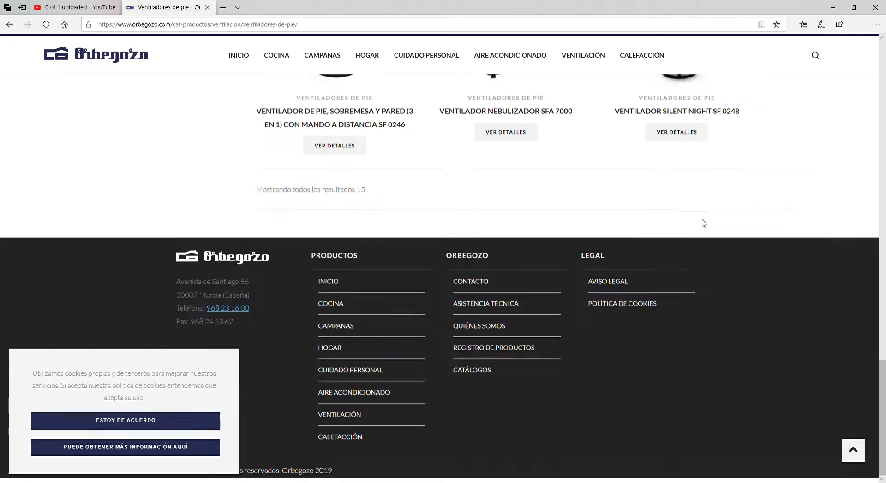
{"action": "scroll", "scroll_direction": "up", "scroll_amount": 3}
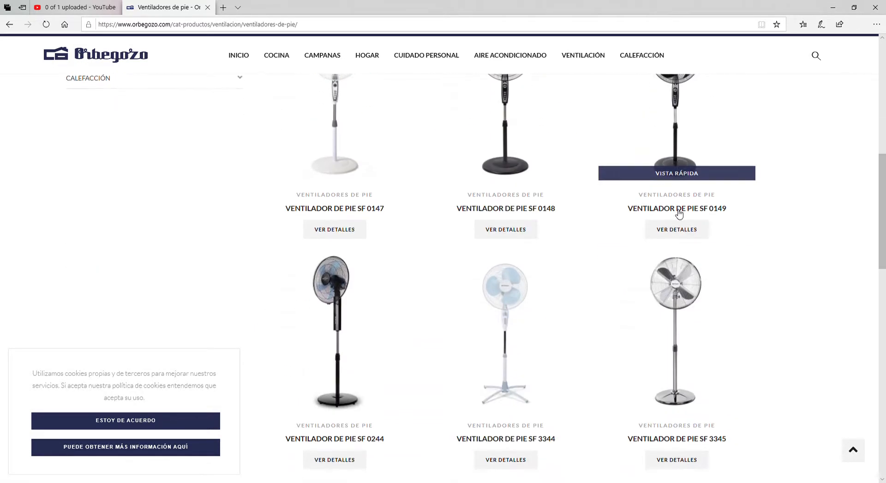
{"action": "scroll", "scroll_direction": "down", "scroll_amount": 3}
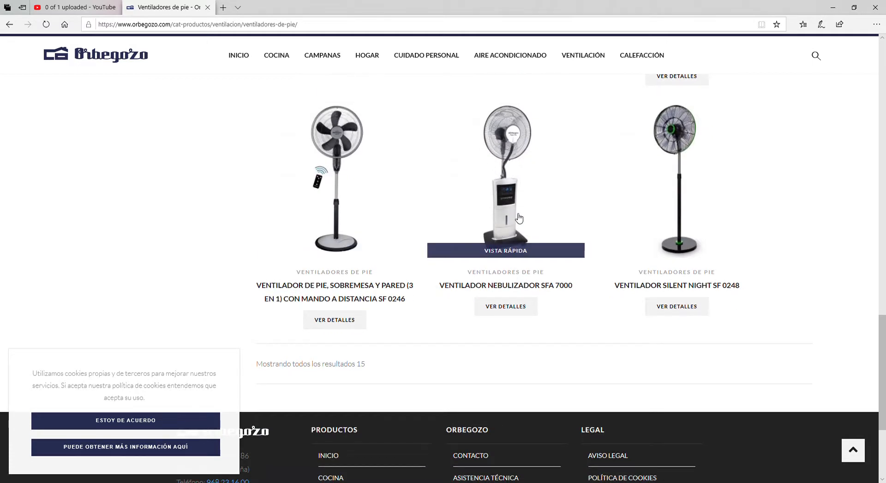
Step: Open the Ventilador Nebulizador SFA 7000 page and browse its photo gallery and specifications
{"action": "left_click", "coordinate": [505, 306]}
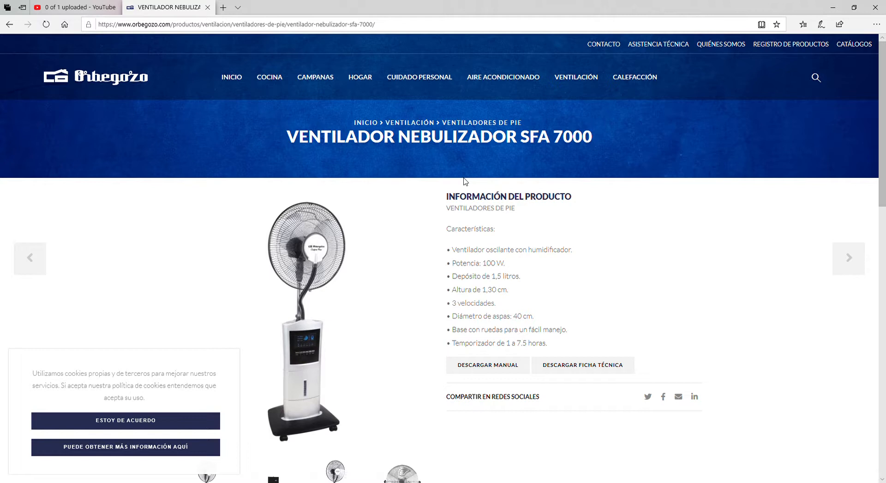
{"action": "left_click", "coordinate": [408, 319]}
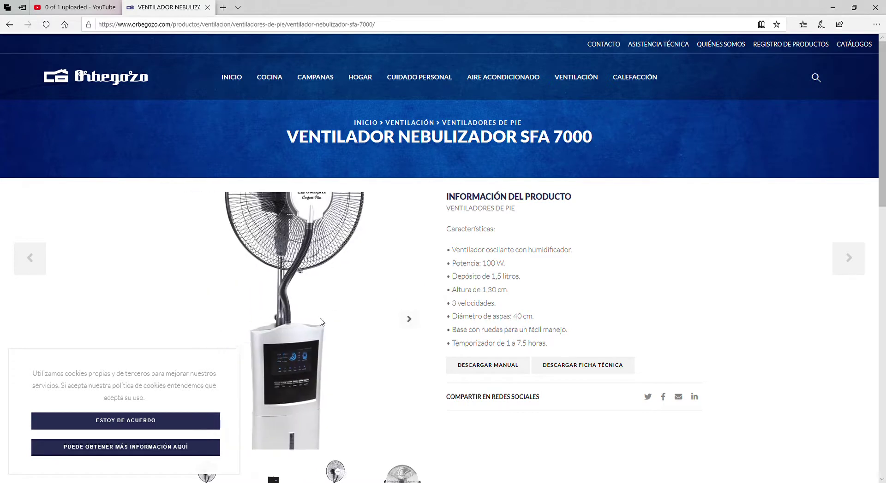
{"action": "scroll", "scroll_direction": "down", "scroll_amount": 3}
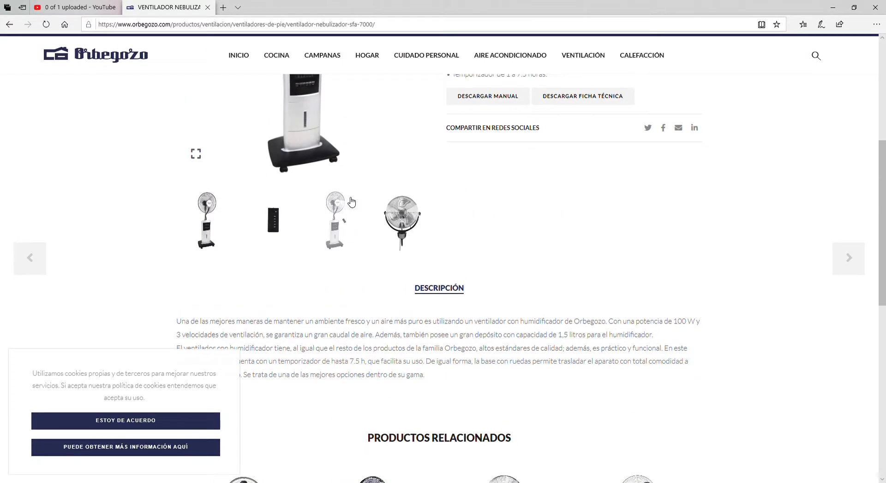
{"action": "scroll", "scroll_direction": "up", "scroll_amount": 3}
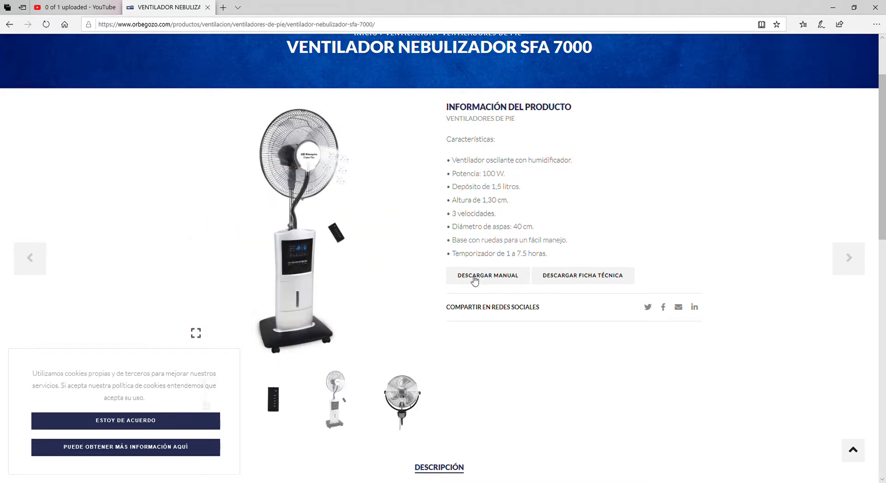
{"action": "mouse_move", "coordinate": [475, 267]}
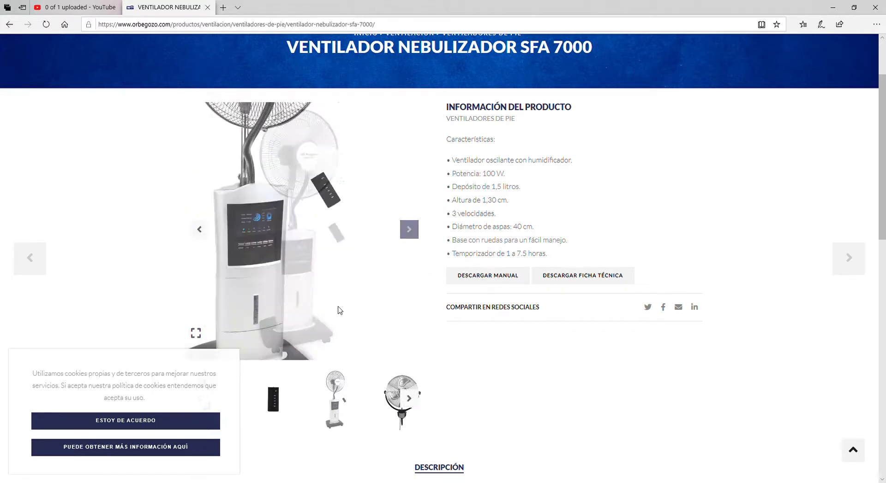
{"action": "scroll", "scroll_direction": "up", "scroll_amount": 3}
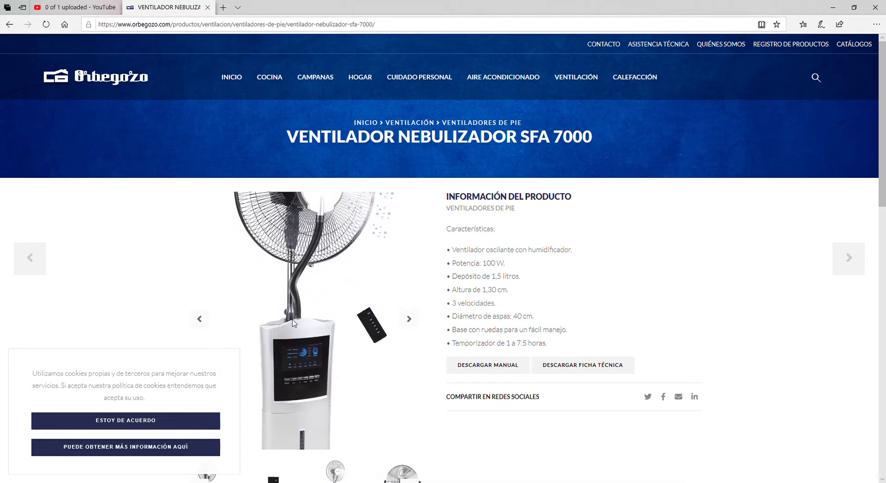
{"action": "left_click", "coordinate": [408, 319]}
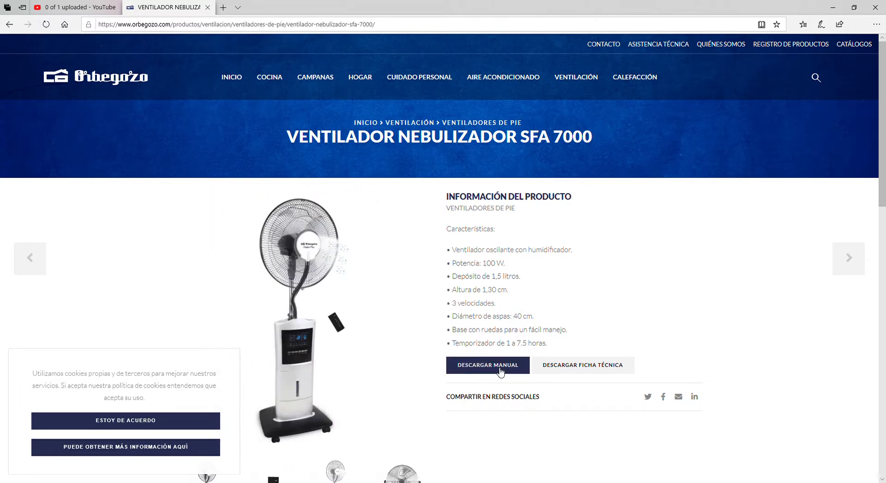
{"action": "mouse_move", "coordinate": [484, 372]}
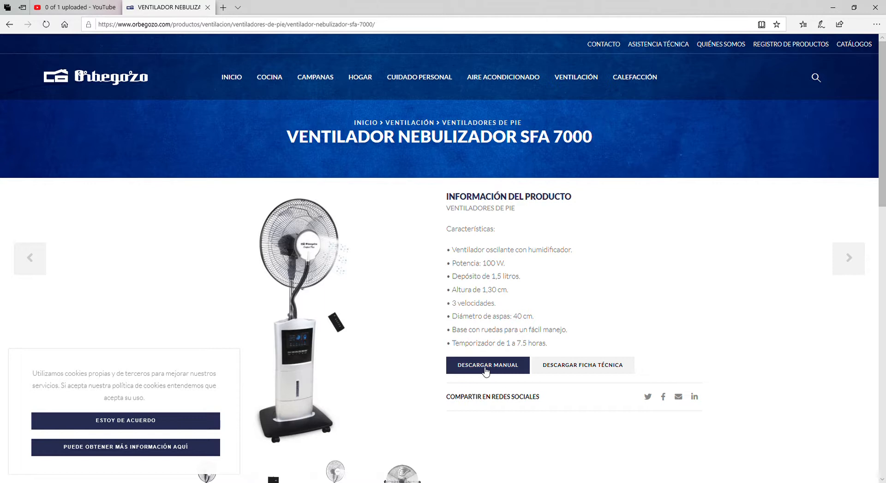
Step: Open the SFA 7000 user manual PDF and review its technical specifications pages
{"action": "left_click", "coordinate": [486, 366]}
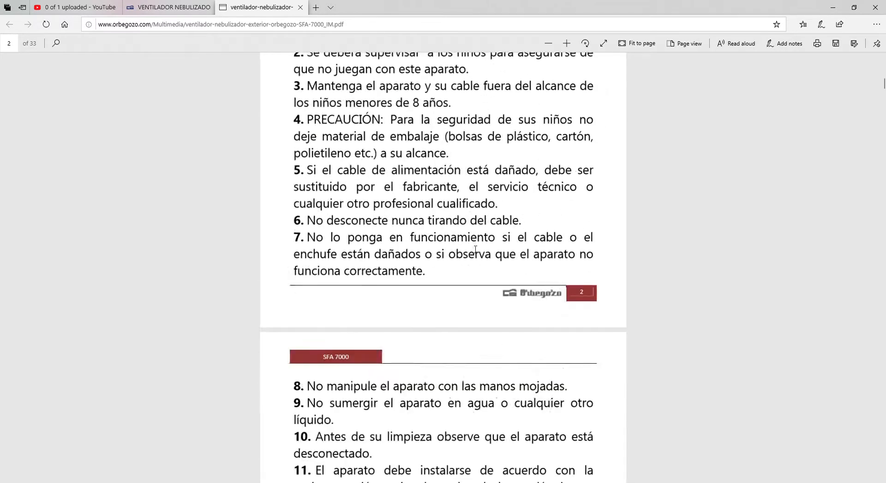
{"action": "scroll", "scroll_direction": "down", "scroll_amount": 3}
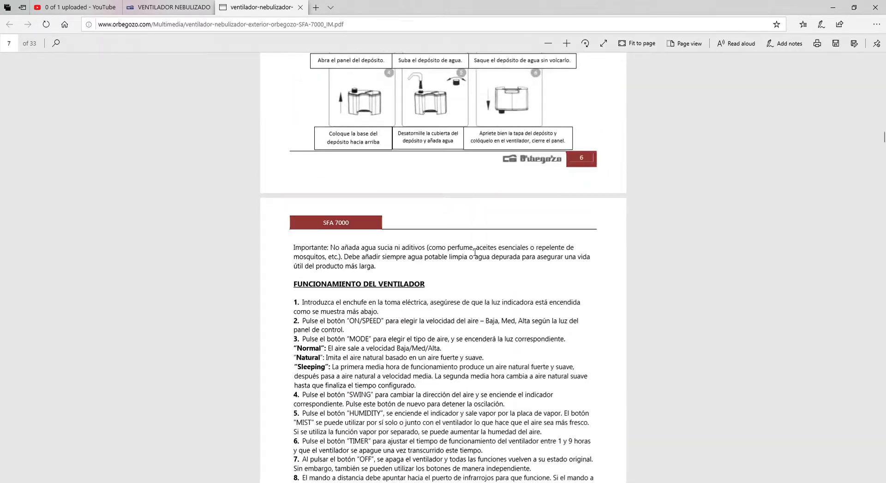
{"action": "scroll", "scroll_direction": "down", "scroll_amount": 3}
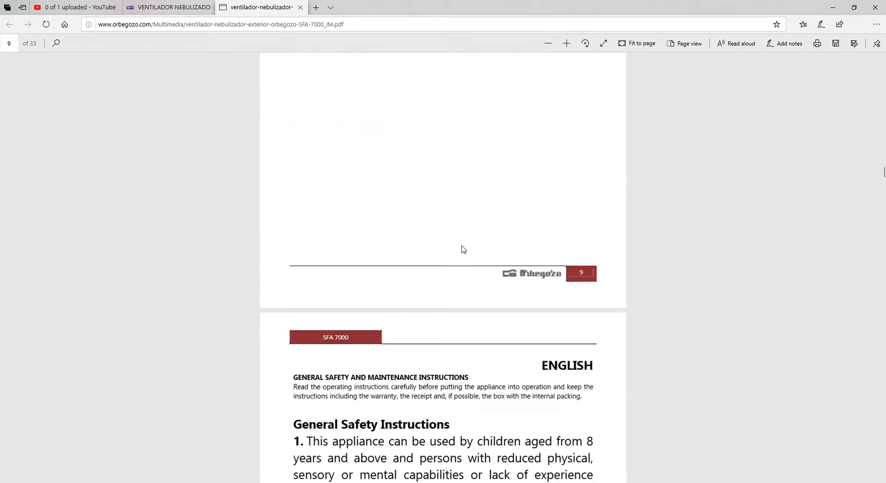
{"action": "scroll", "scroll_direction": "down", "scroll_amount": 3}
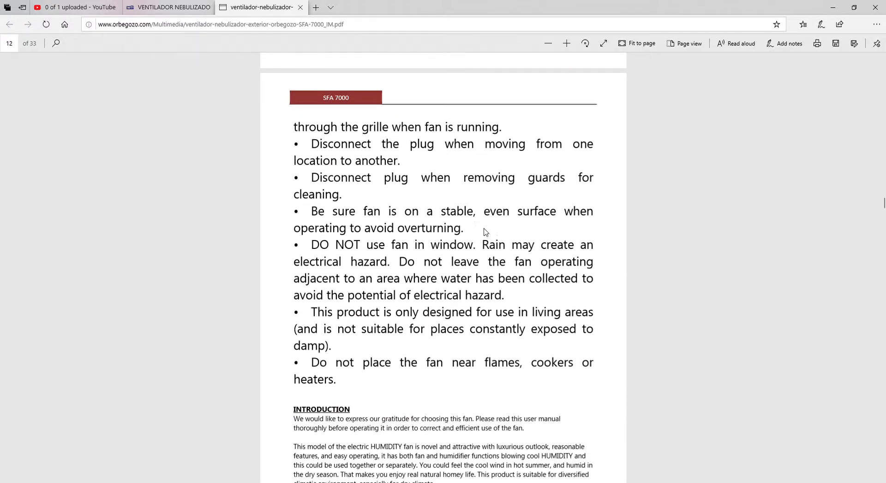
{"action": "scroll", "scroll_direction": "up", "scroll_amount": 3}
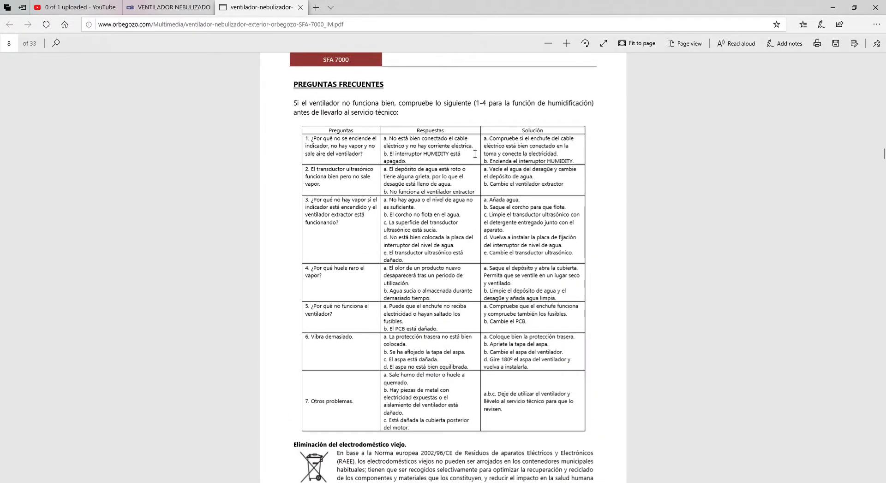
{"action": "scroll", "scroll_direction": "up", "scroll_amount": 3}
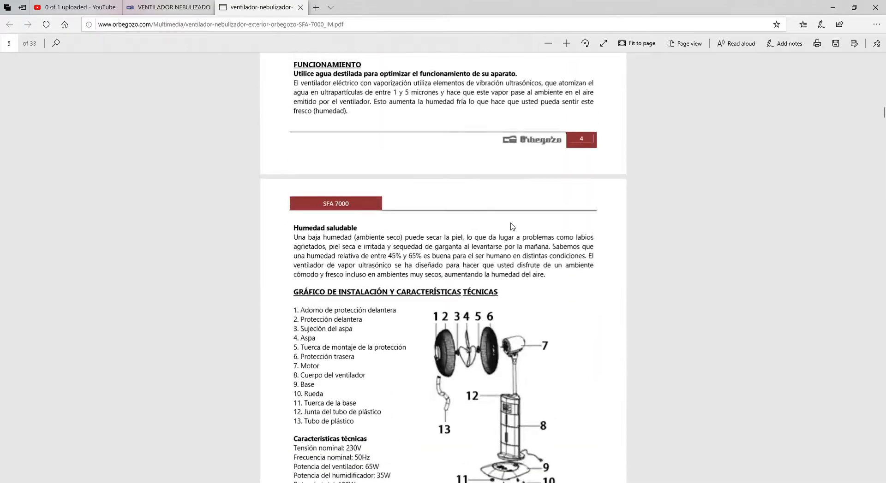
{"action": "scroll", "scroll_direction": "down", "scroll_amount": 3}
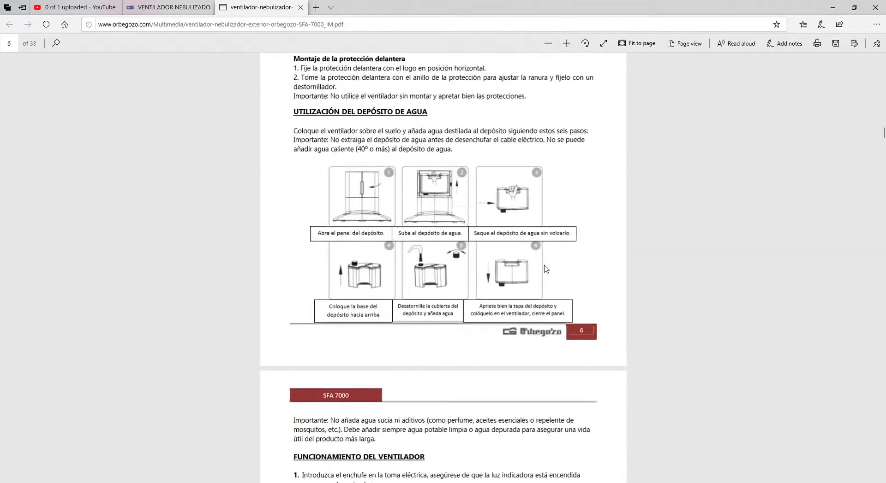
Step: Page down the SFA 7000 manual to the Frequently Asked Questions on page 16
{"action": "scroll", "scroll_direction": "down", "scroll_amount": 3}
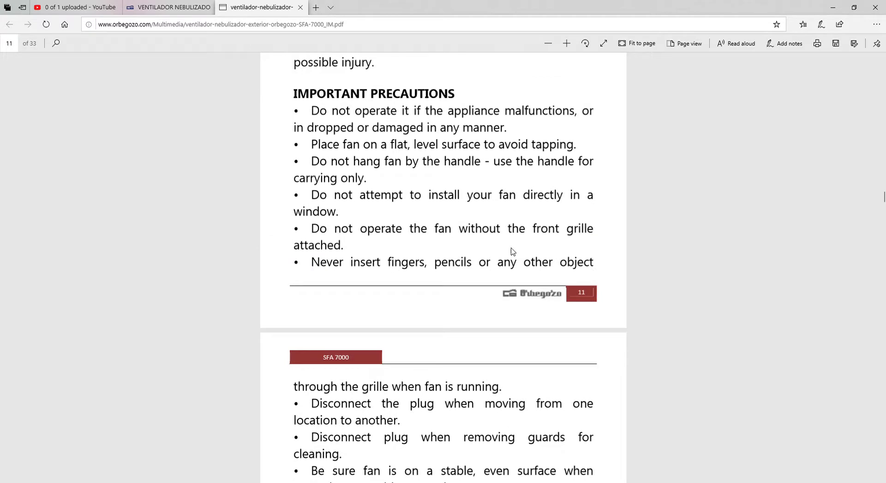
{"action": "scroll", "scroll_direction": "down", "scroll_amount": 3}
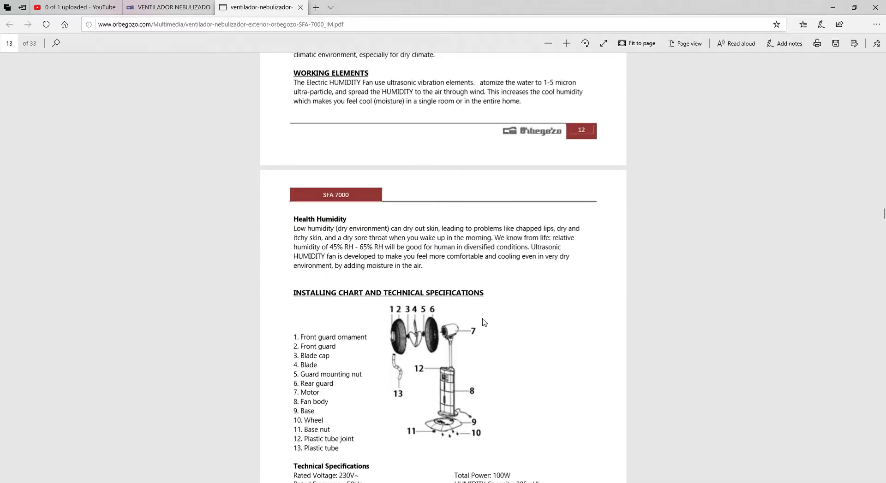
{"action": "scroll", "scroll_direction": "down", "scroll_amount": 3}
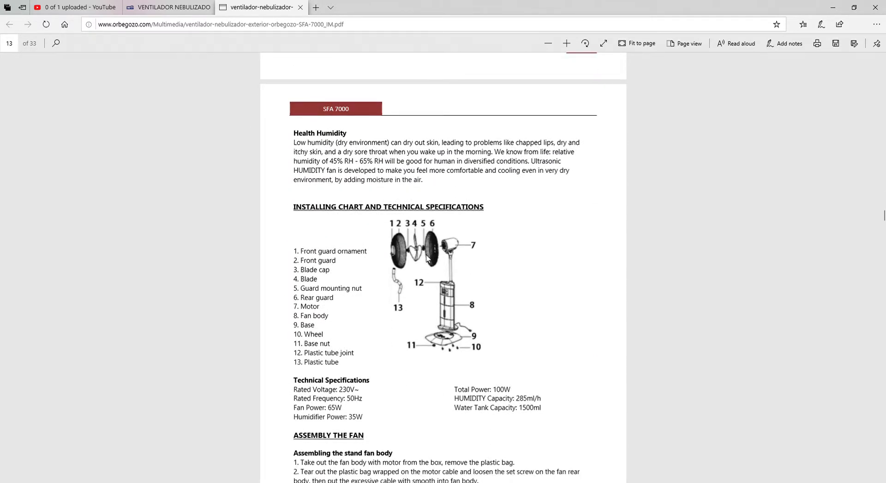
{"action": "mouse_move", "coordinate": [452, 276]}
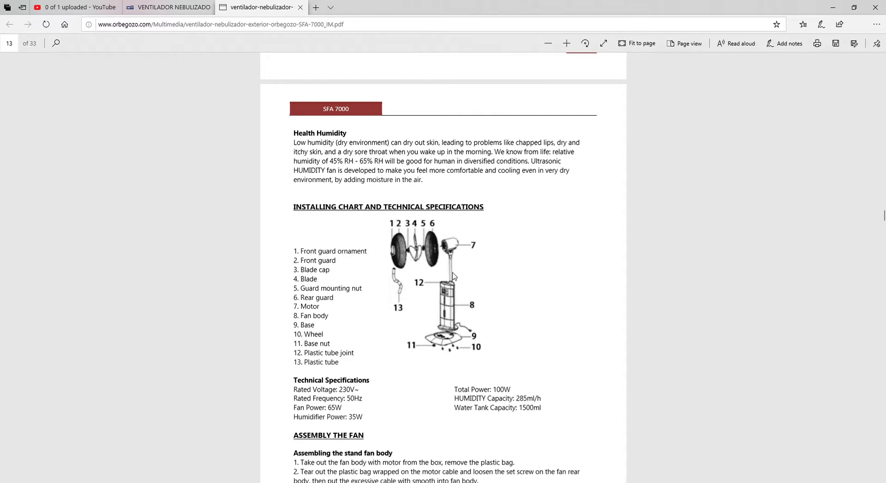
{"action": "scroll", "scroll_direction": "down", "scroll_amount": 3}
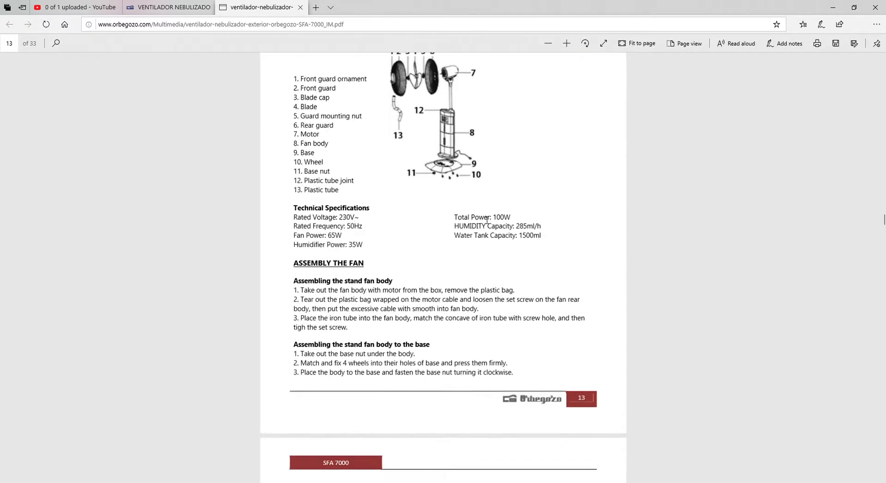
{"action": "scroll", "scroll_direction": "down", "scroll_amount": 3}
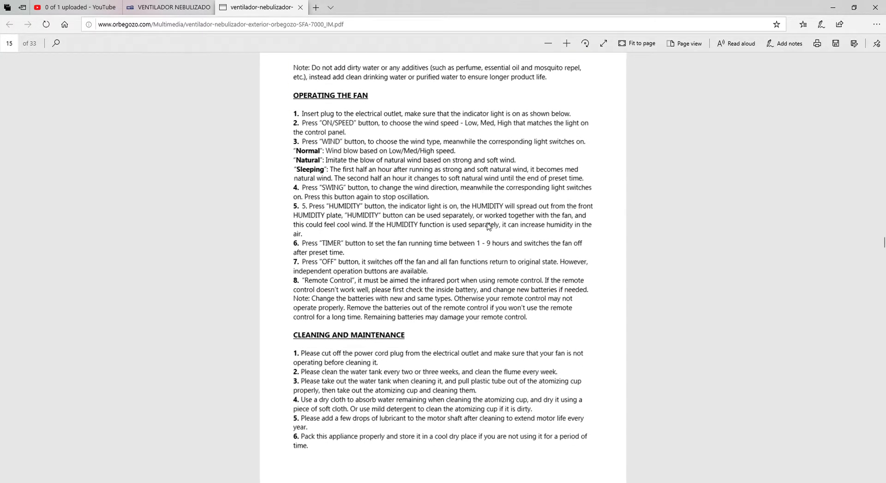
{"action": "scroll", "scroll_direction": "up", "scroll_amount": 3}
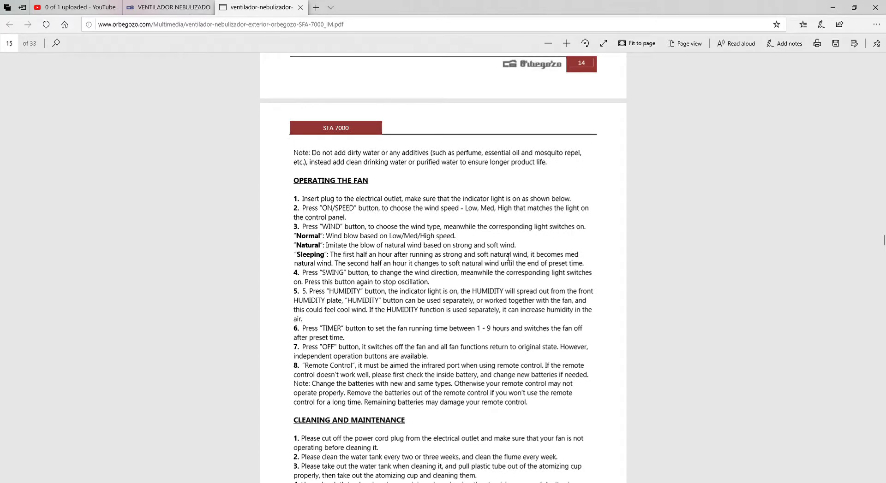
{"action": "scroll", "scroll_direction": "down", "scroll_amount": 3}
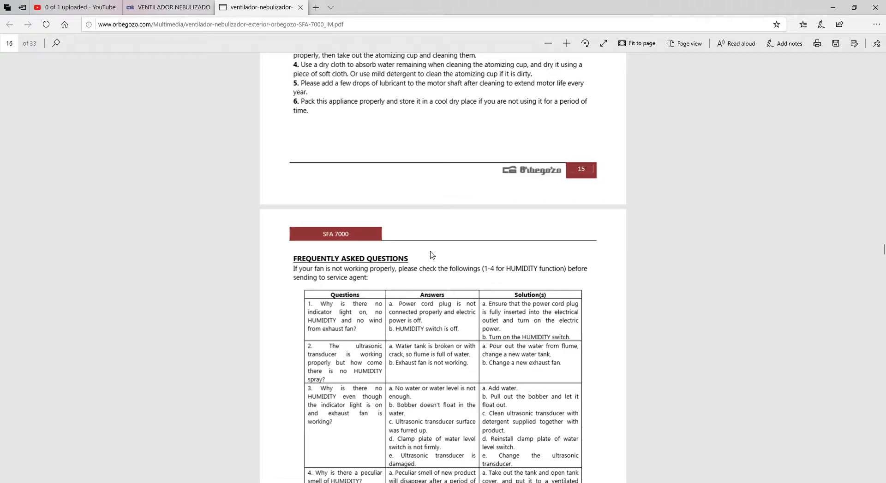
Step: Switch between browser tabs and land back on the SFA 7000 product page
{"action": "left_click", "coordinate": [74, 7]}
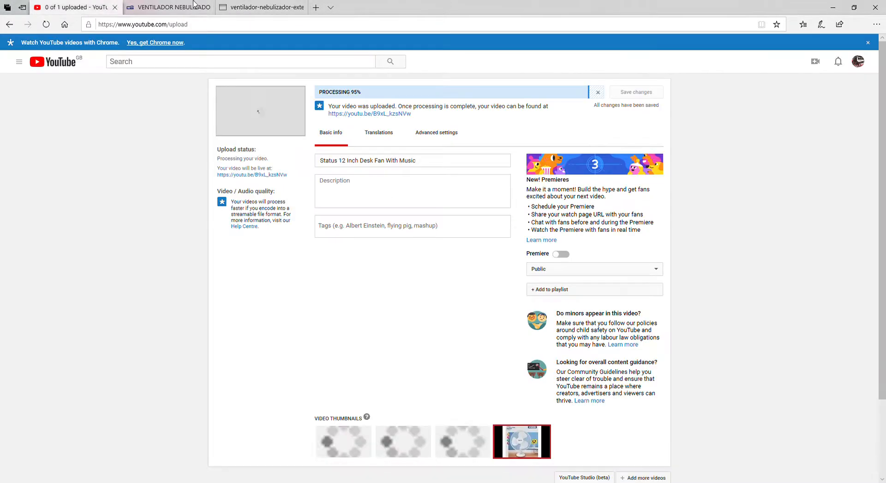
{"action": "left_click", "coordinate": [167, 7]}
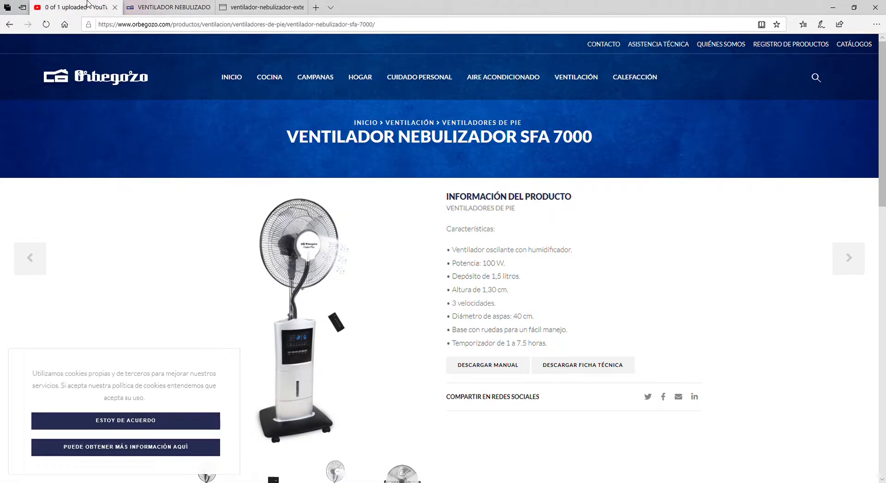
{"action": "left_click", "coordinate": [74, 6]}
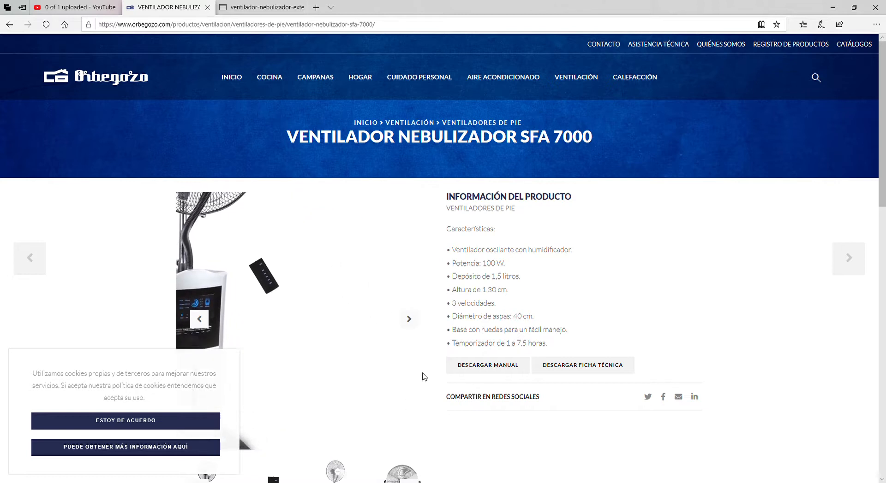
Step: Return to the Ventiladores de pie listing and scroll its product grid
{"action": "left_click", "coordinate": [407, 320]}
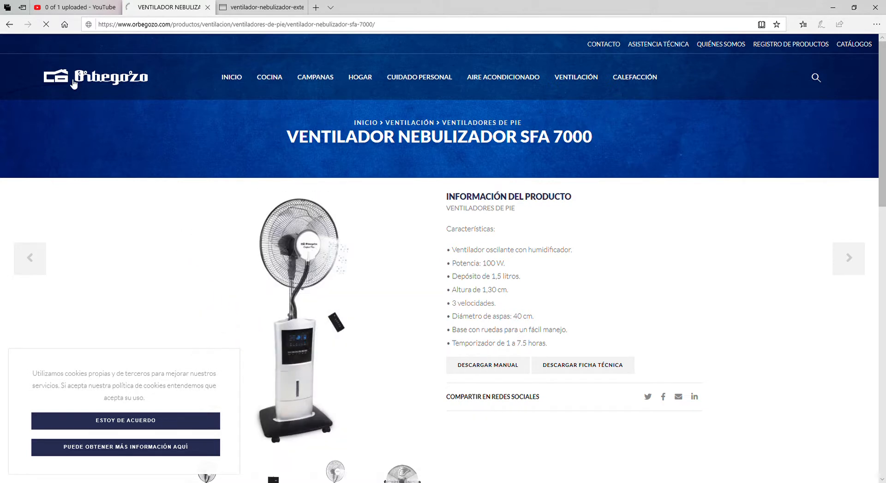
{"action": "left_click", "coordinate": [480, 123]}
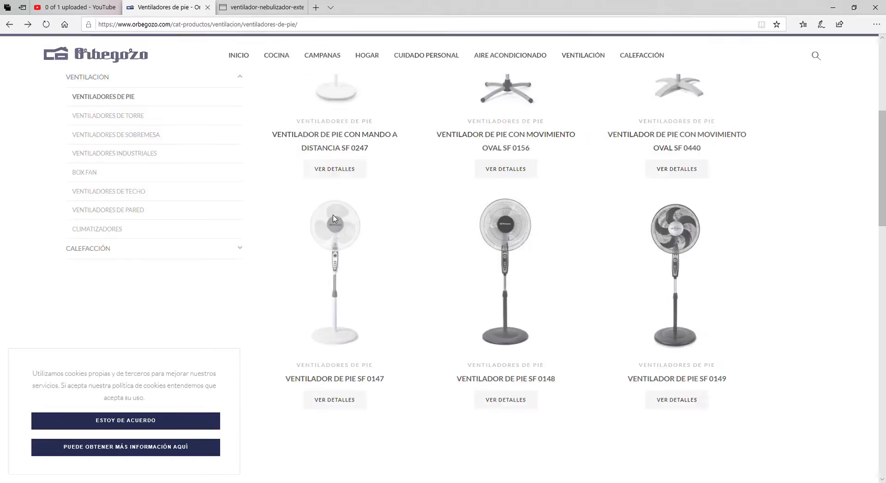
{"action": "scroll", "scroll_direction": "down", "scroll_amount": 3}
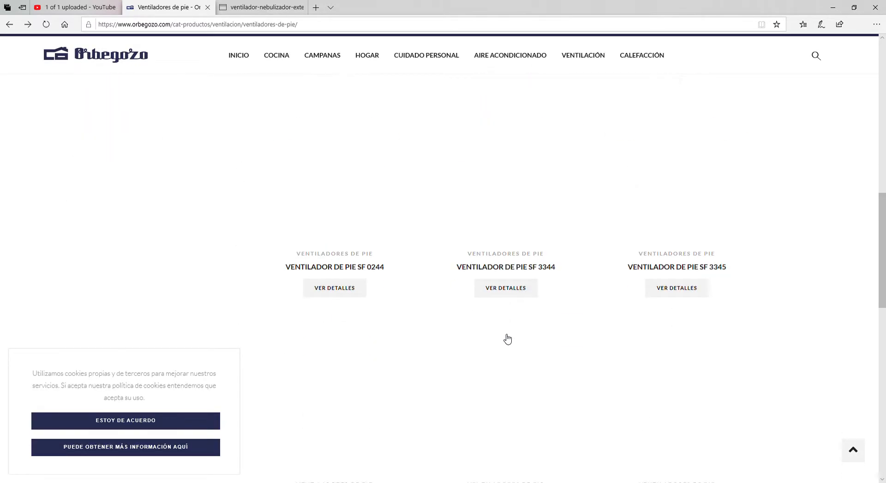
{"action": "scroll", "scroll_direction": "down", "scroll_amount": 3}
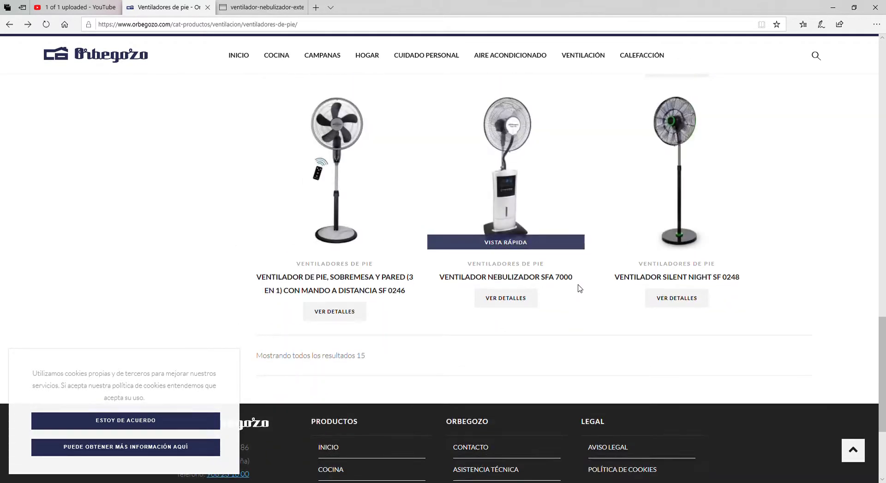
{"action": "scroll", "scroll_direction": "up", "scroll_amount": 3}
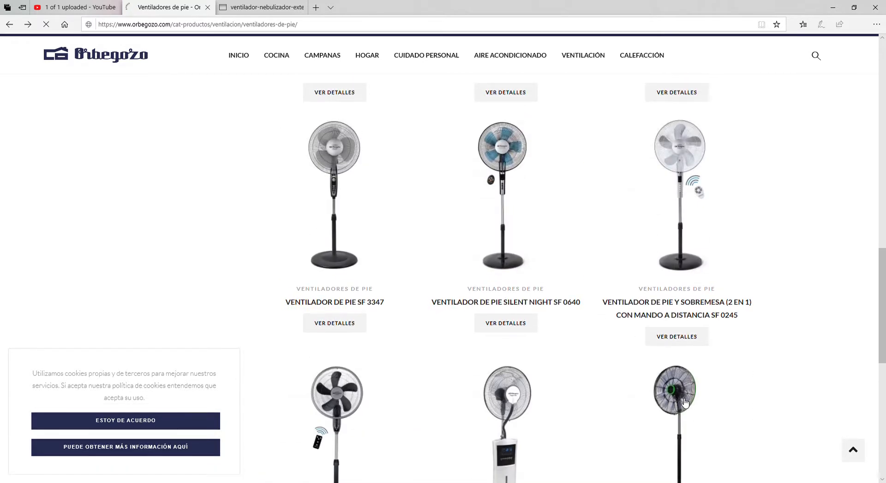
Step: Open the Ventilador Silent Night SF 0248 page and scroll over its features
{"action": "left_click", "coordinate": [674, 389]}
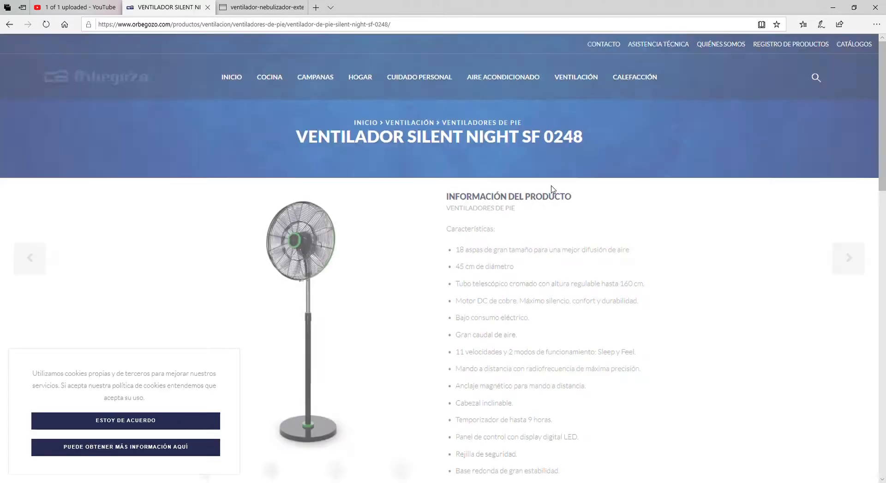
{"action": "scroll", "scroll_direction": "down", "scroll_amount": 3}
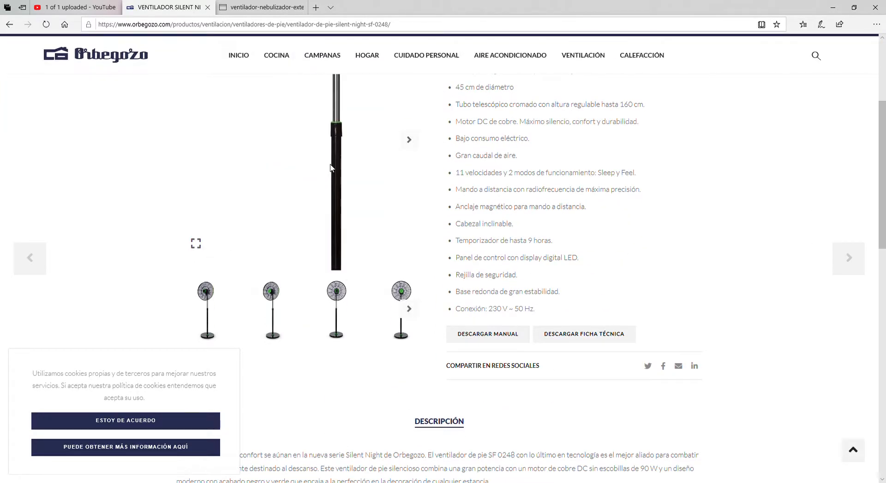
{"action": "scroll", "scroll_direction": "up", "scroll_amount": 3}
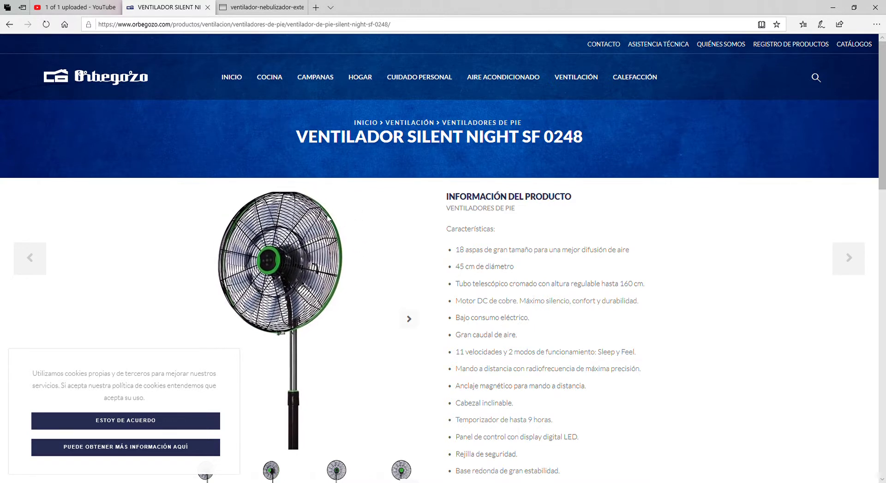
{"action": "scroll", "scroll_direction": "down", "scroll_amount": 3}
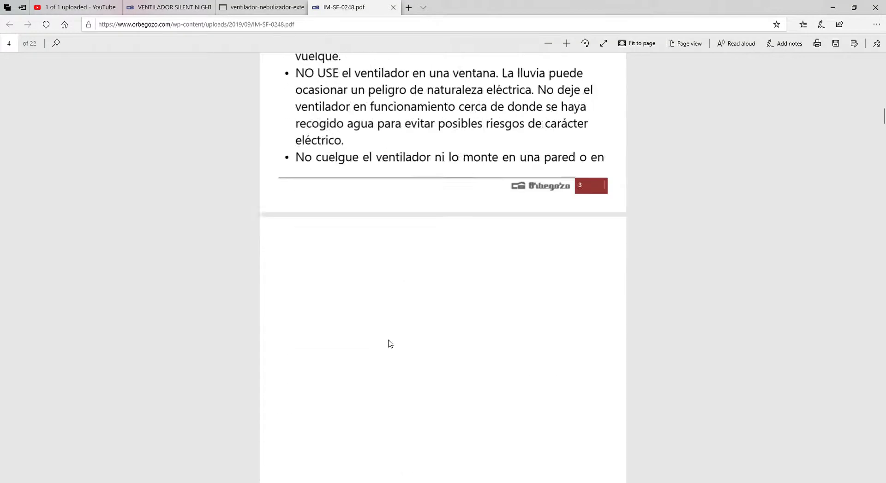
Step: Page through the SF 0248 manual's assembly and operation instructions
{"action": "scroll", "scroll_direction": "down", "scroll_amount": 3}
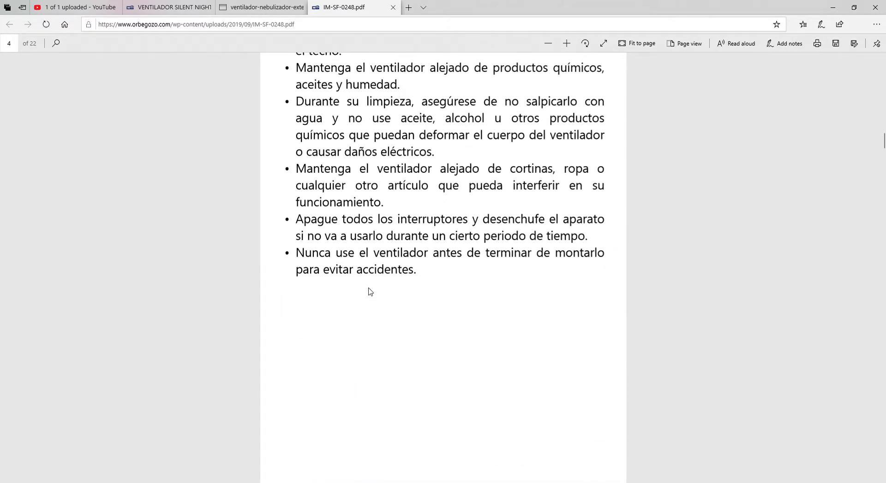
{"action": "scroll", "scroll_direction": "down", "scroll_amount": 3}
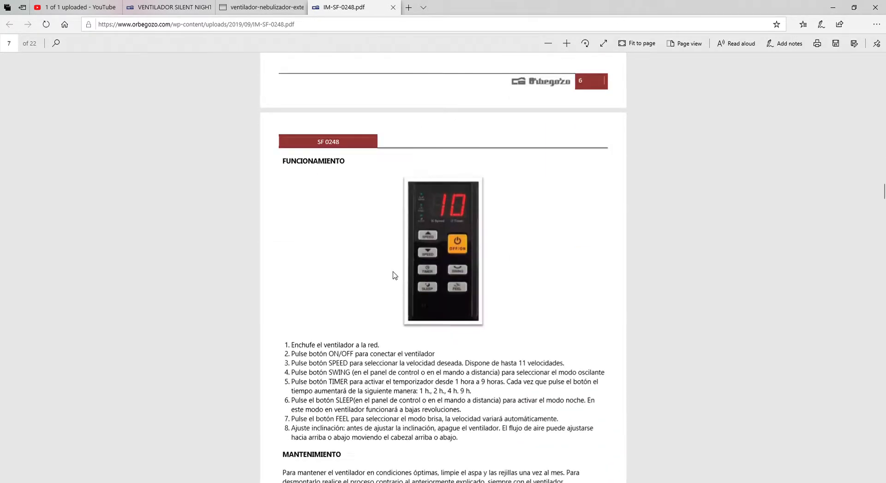
{"action": "scroll", "scroll_direction": "down", "scroll_amount": 3}
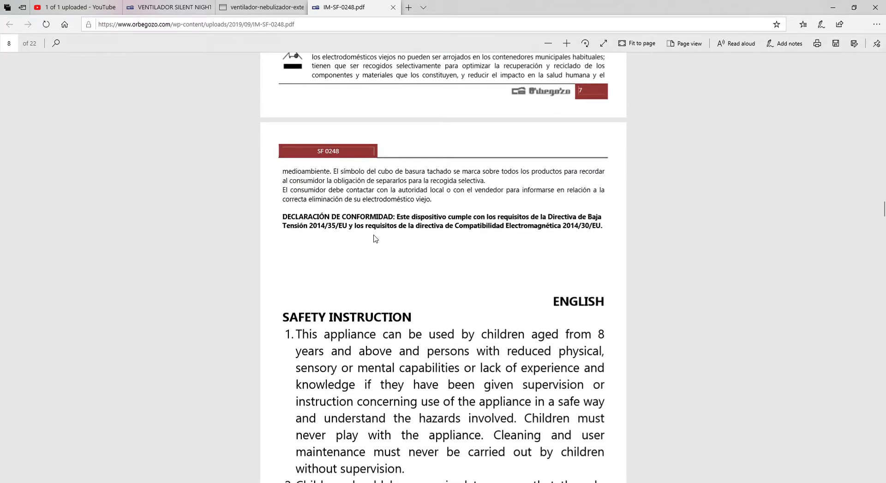
{"action": "scroll", "scroll_direction": "up", "scroll_amount": 3}
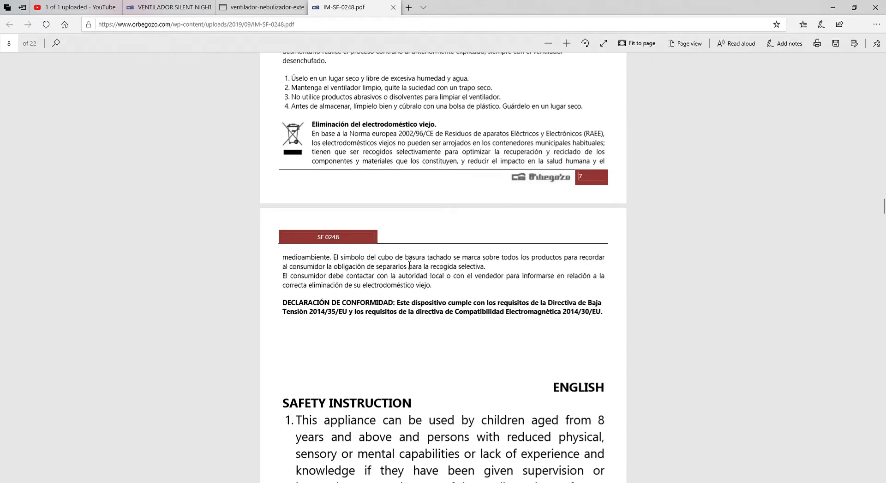
{"action": "scroll", "scroll_direction": "down", "scroll_amount": 3}
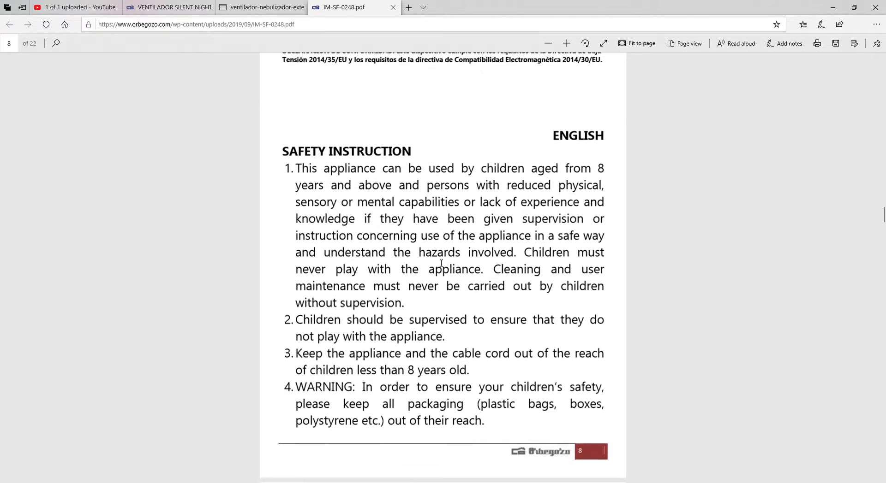
{"action": "scroll", "scroll_direction": "down", "scroll_amount": 3}
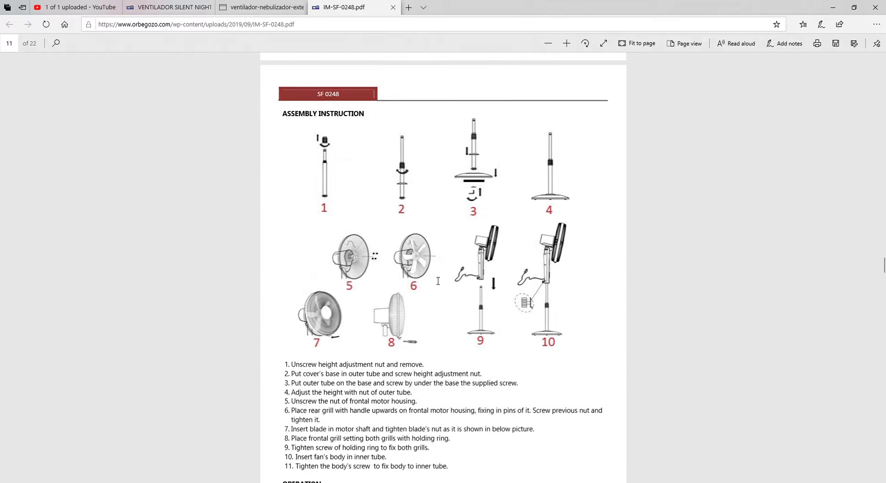
{"action": "scroll", "scroll_direction": "down", "scroll_amount": 3}
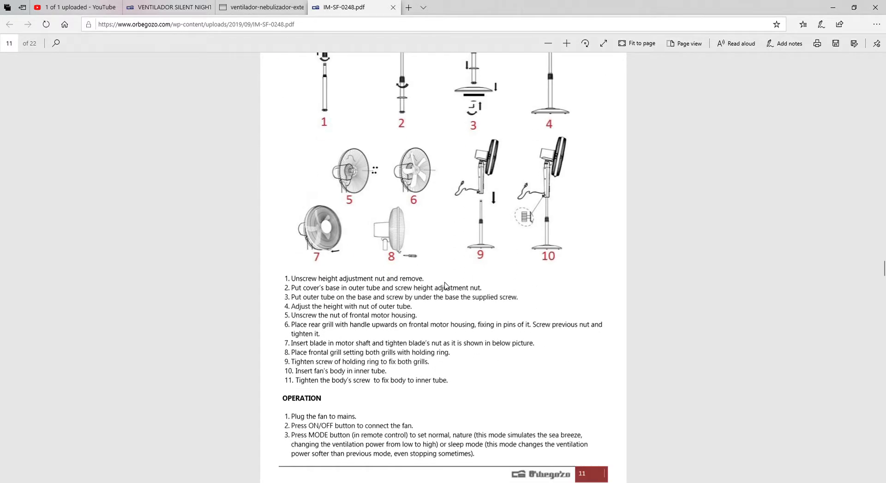
Step: Reach the control panel and maintenance page 12, then return to the SF 0248 product tab
{"action": "scroll", "scroll_direction": "up", "scroll_amount": 3}
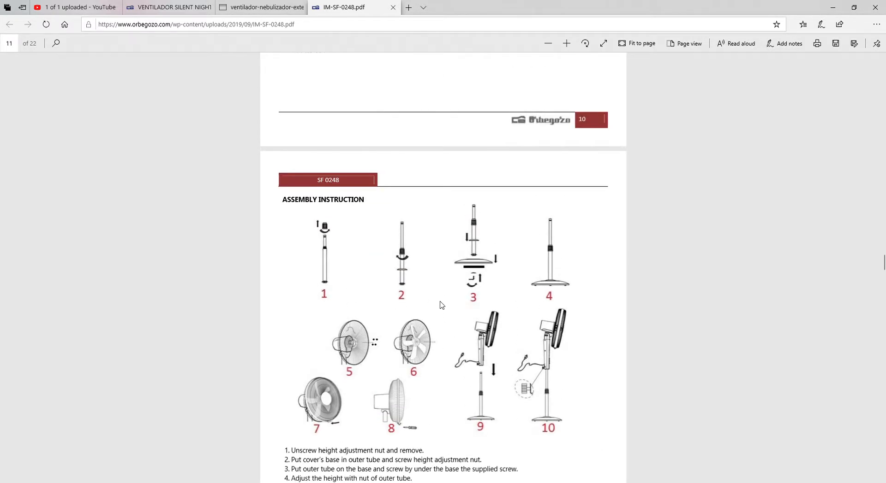
{"action": "scroll", "scroll_direction": "down", "scroll_amount": 3}
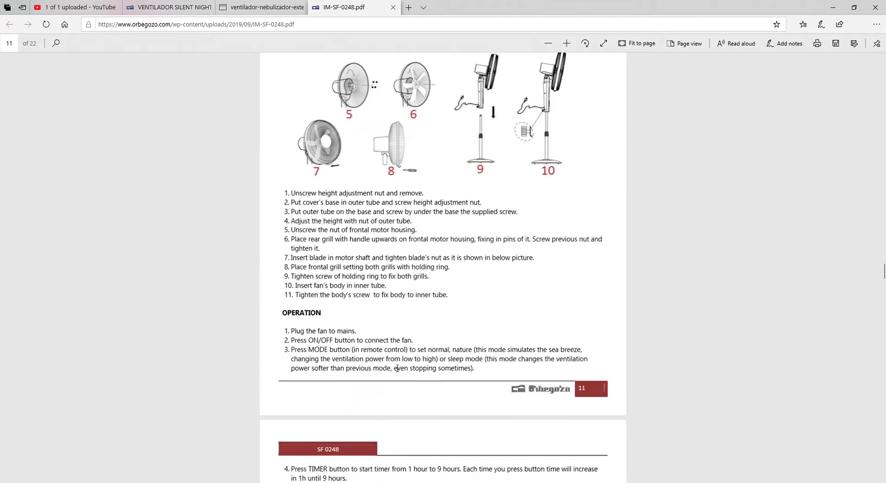
{"action": "scroll", "scroll_direction": "down", "scroll_amount": 3}
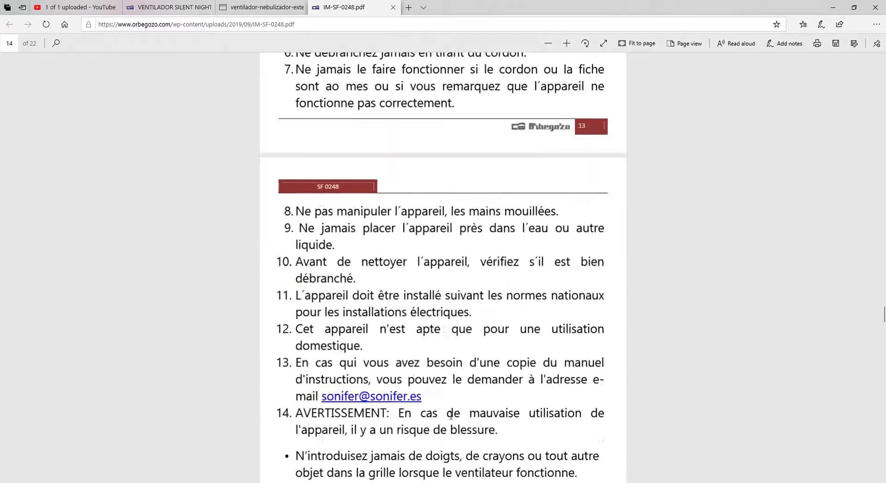
{"action": "scroll", "scroll_direction": "down", "scroll_amount": 3}
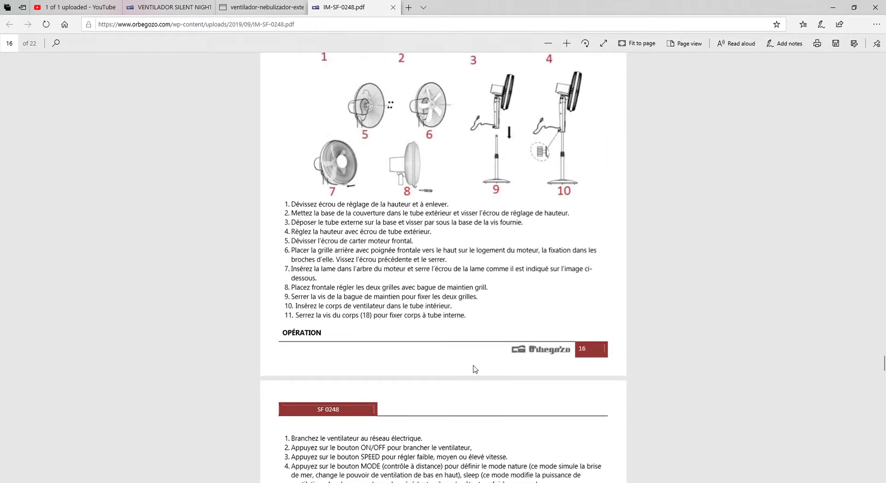
{"action": "scroll", "scroll_direction": "up", "scroll_amount": 3}
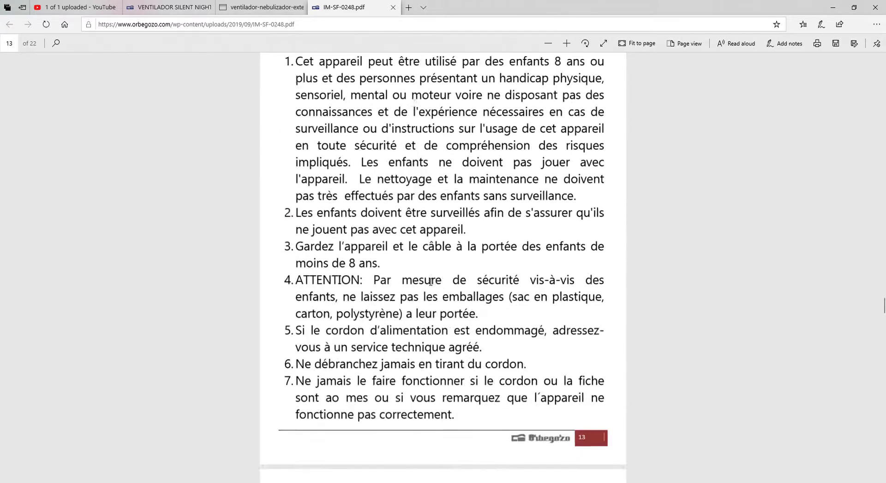
{"action": "scroll", "scroll_direction": "up", "scroll_amount": 3}
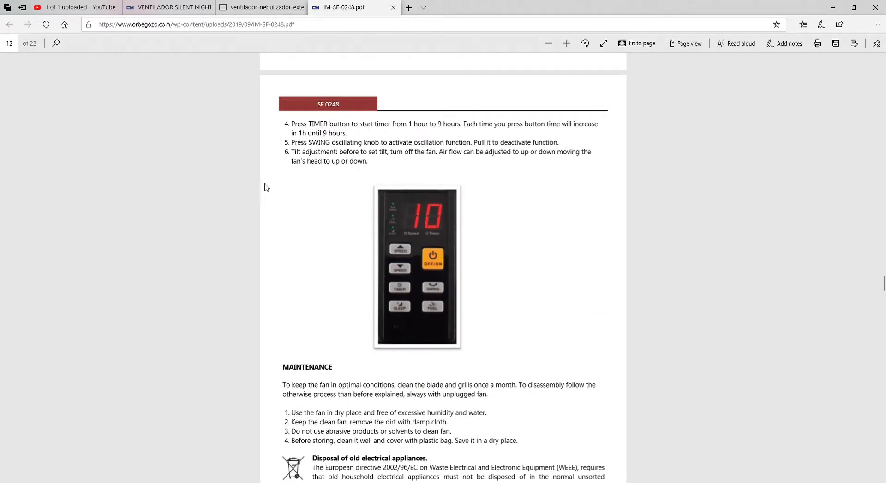
{"action": "mouse_move", "coordinate": [116, 6]}
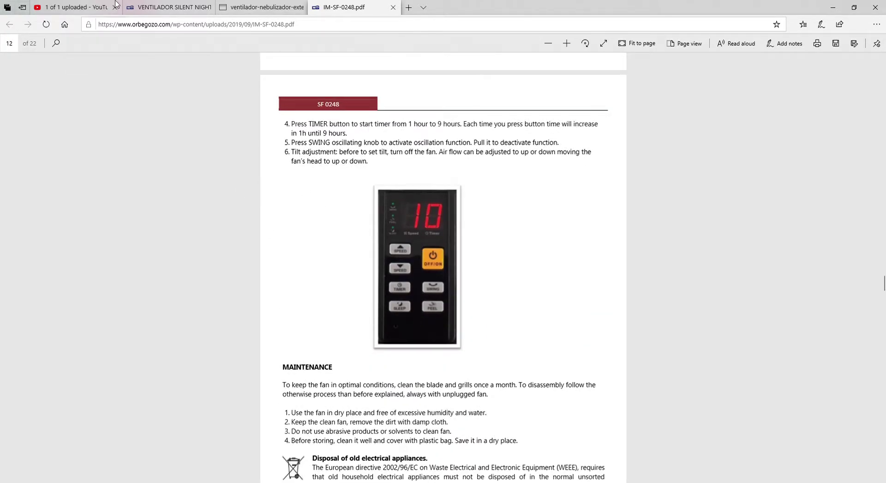
{"action": "left_click", "coordinate": [168, 6]}
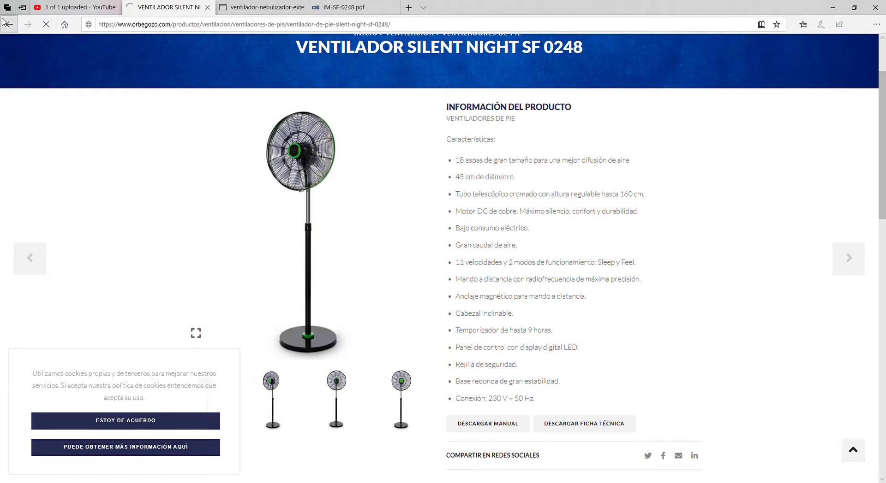
Step: Go back from the SF 0248 page to the Ventilación category listing the fan types
{"action": "left_click", "coordinate": [9, 24]}
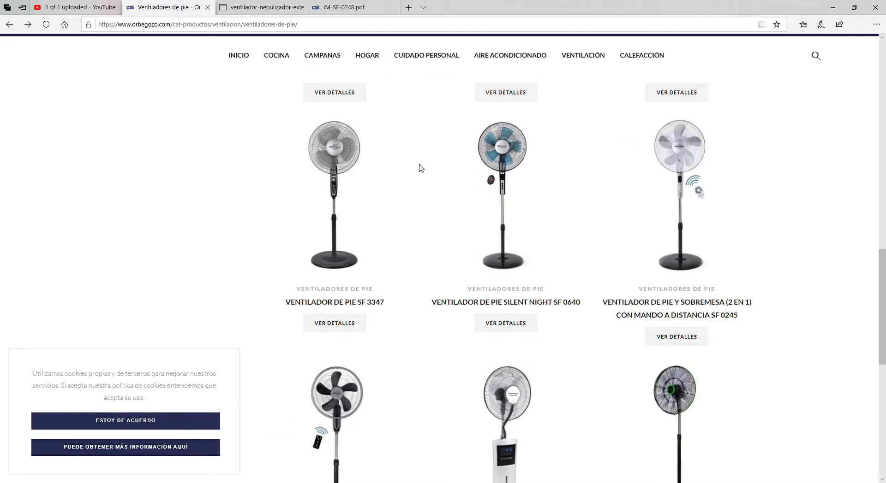
{"action": "scroll", "scroll_direction": "up", "scroll_amount": 3}
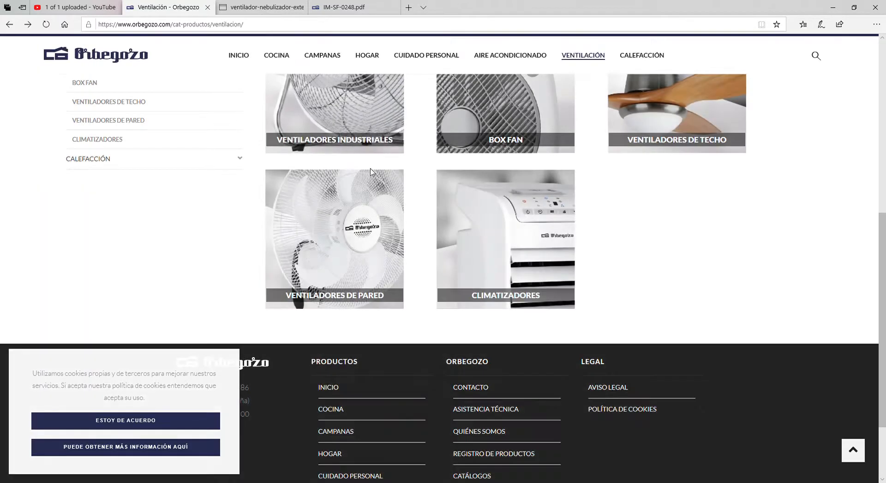
{"action": "scroll", "scroll_direction": "up", "scroll_amount": 3}
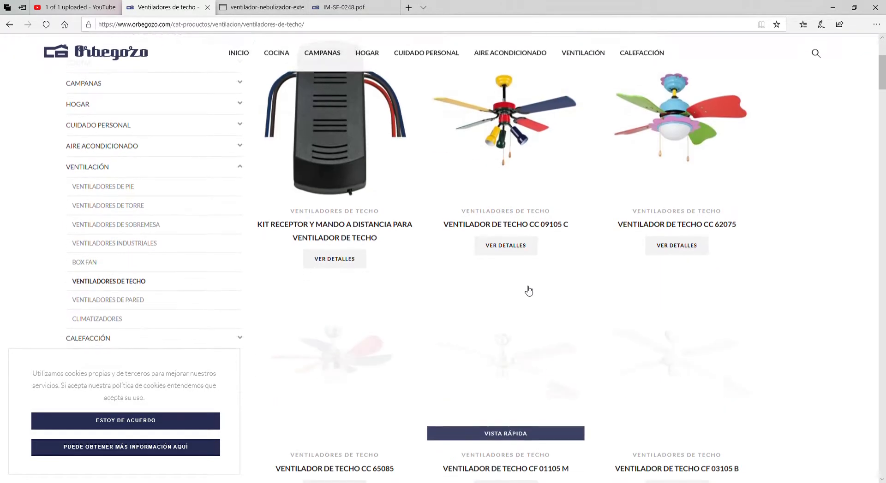
Step: Scroll the Ventiladores de techo grid down to the remote-controlled models
{"action": "scroll", "scroll_direction": "down", "scroll_amount": 3}
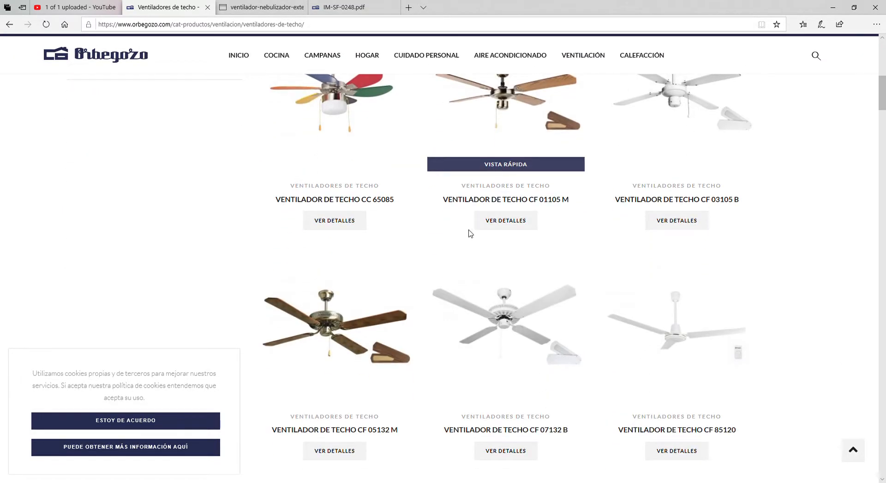
{"action": "scroll", "scroll_direction": "down", "scroll_amount": 3}
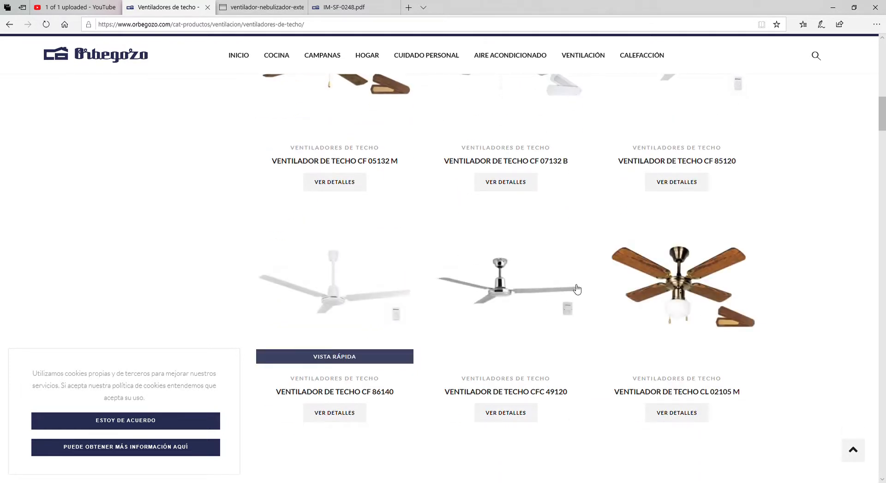
{"action": "scroll", "scroll_direction": "down", "scroll_amount": 3}
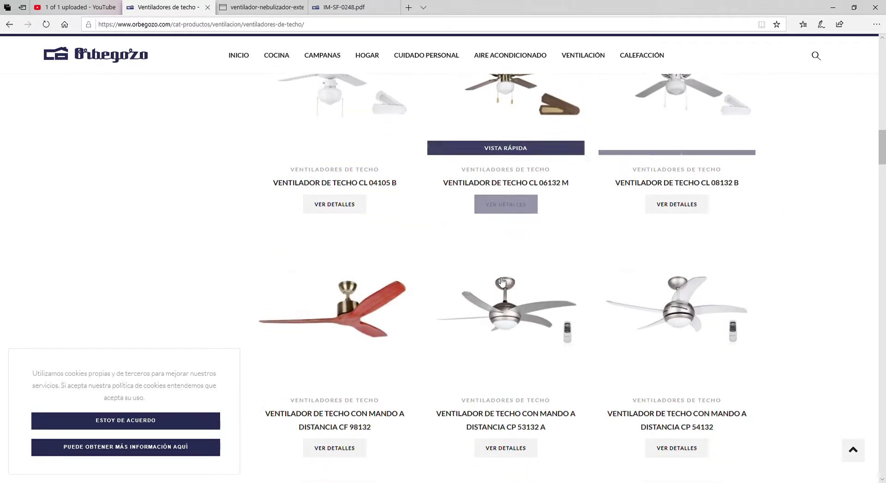
{"action": "scroll", "scroll_direction": "down", "scroll_amount": 3}
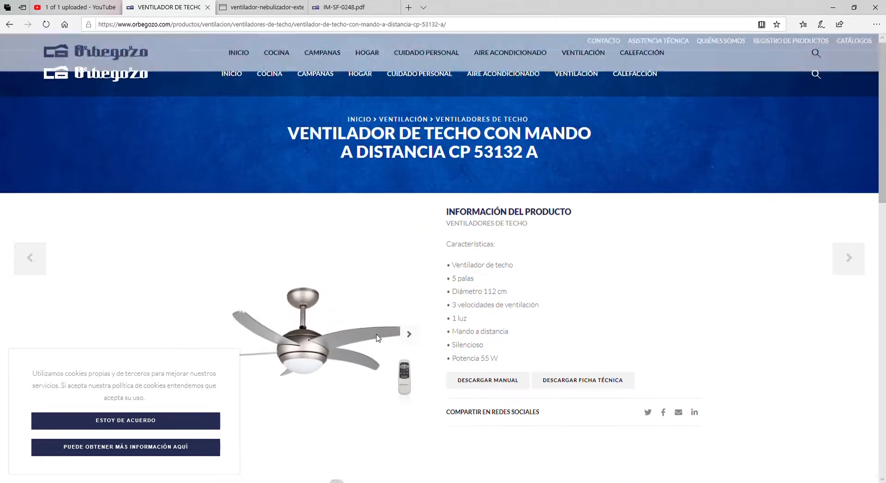
Step: Scroll the CP 53132 A ceiling fan page through its features and Descripción section
{"action": "scroll", "scroll_direction": "down", "scroll_amount": 3}
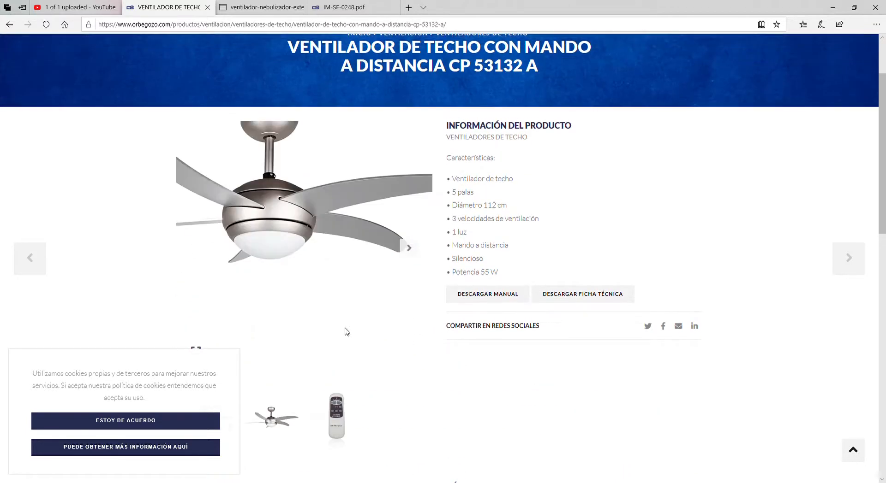
{"action": "scroll", "scroll_direction": "down", "scroll_amount": 3}
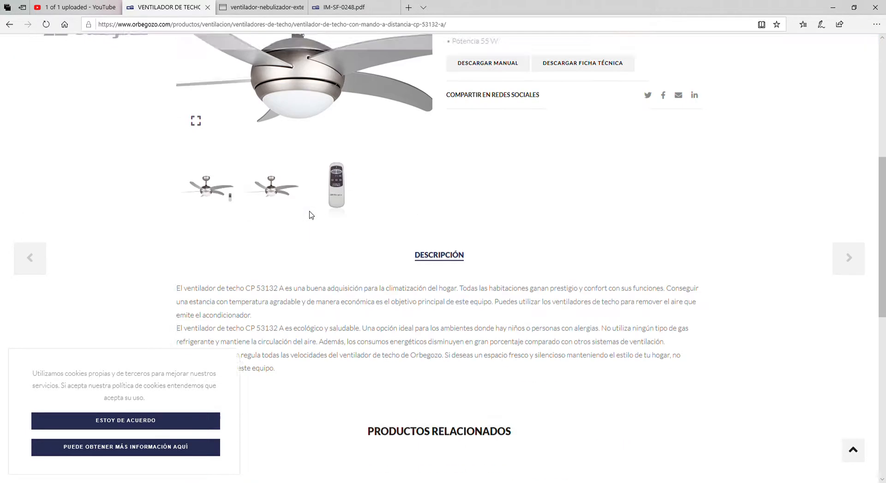
{"action": "scroll", "scroll_direction": "up", "scroll_amount": 3}
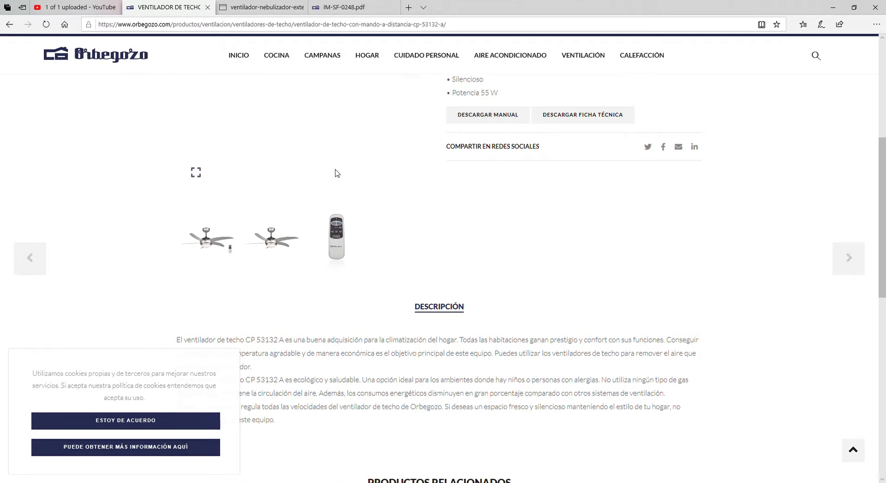
{"action": "scroll", "scroll_direction": "down", "scroll_amount": 3}
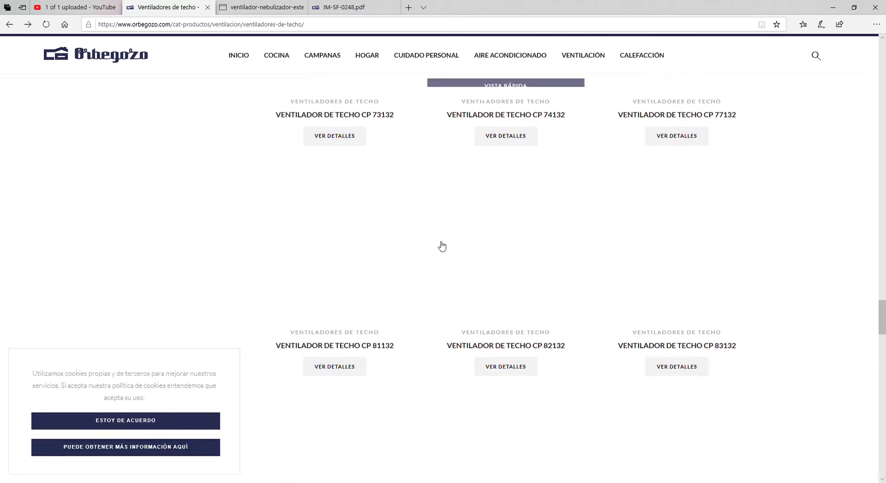
Step: Scroll the ceiling fans listing down through the CP-series models
{"action": "scroll", "scroll_direction": "down", "scroll_amount": 3}
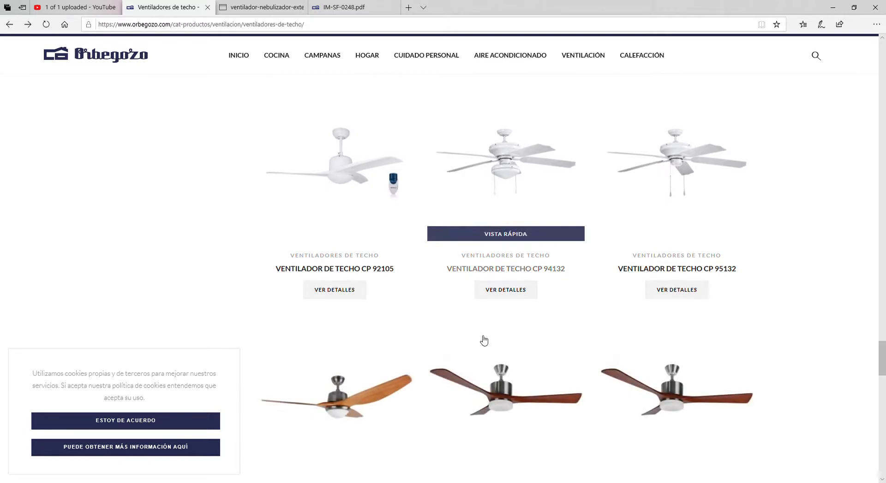
{"action": "scroll", "scroll_direction": "down", "scroll_amount": 3}
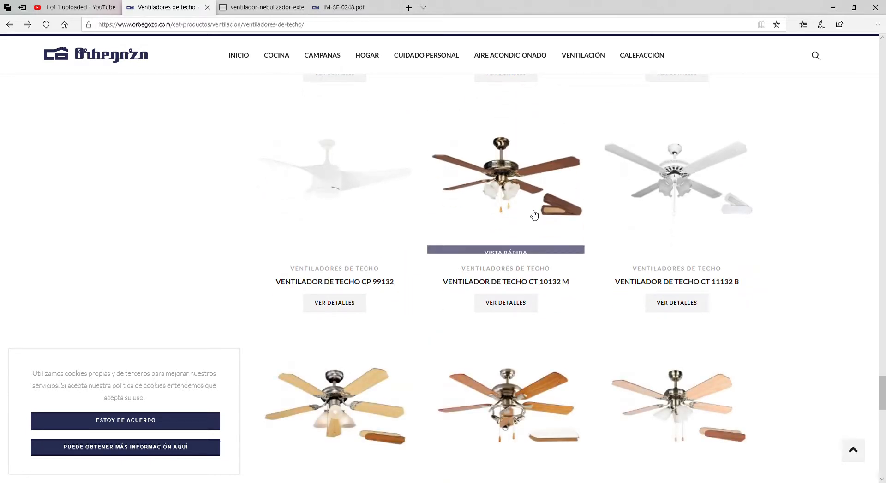
{"action": "scroll", "scroll_direction": "down", "scroll_amount": 3}
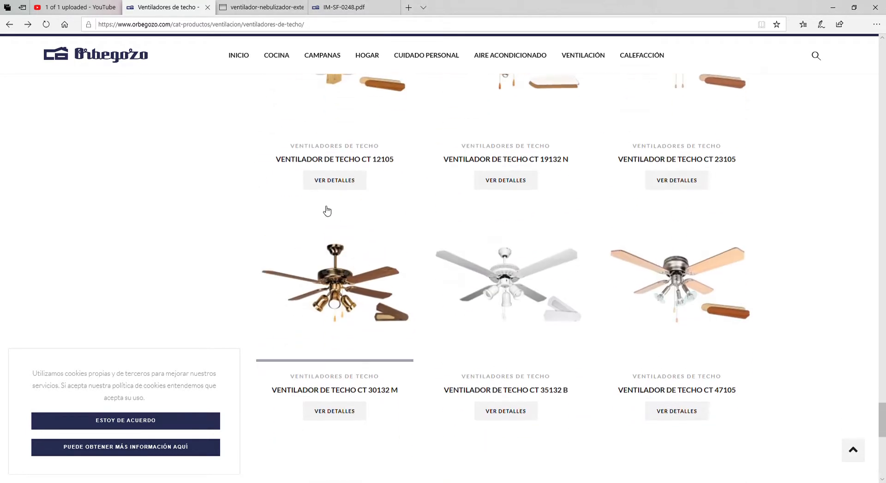
{"action": "scroll", "scroll_direction": "down", "scroll_amount": 3}
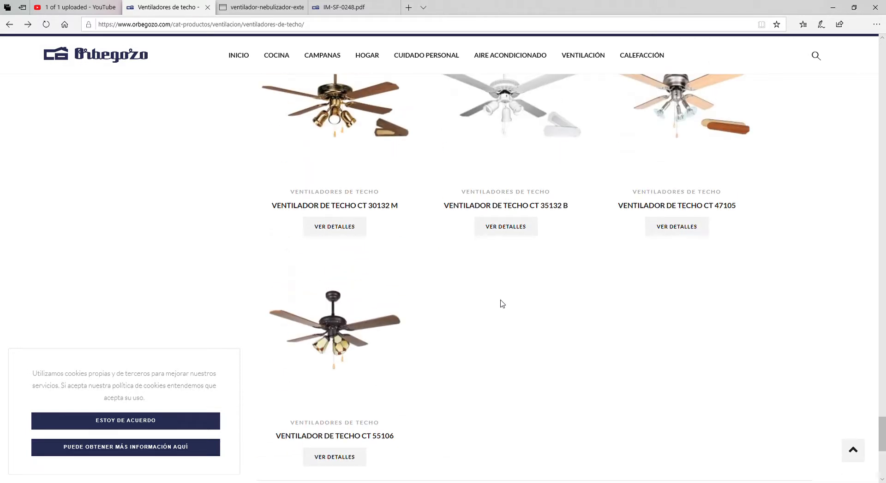
{"action": "scroll", "scroll_direction": "up", "scroll_amount": 3}
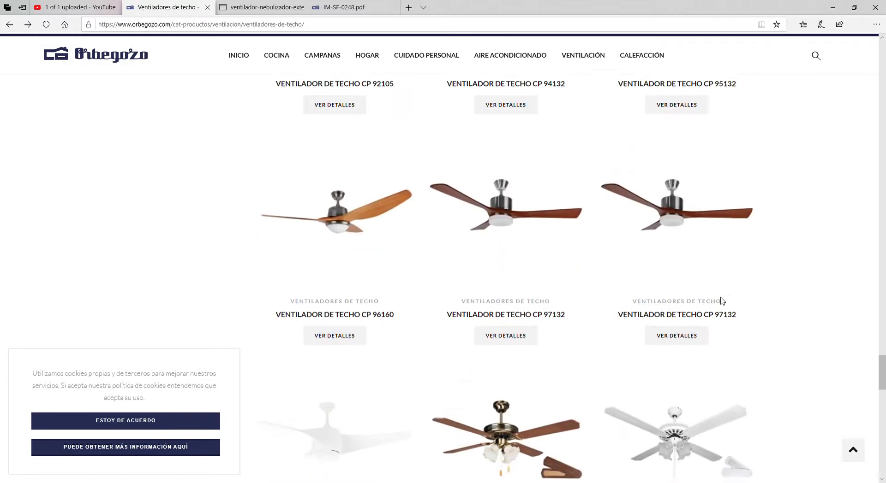
{"action": "scroll", "scroll_direction": "down", "scroll_amount": 3}
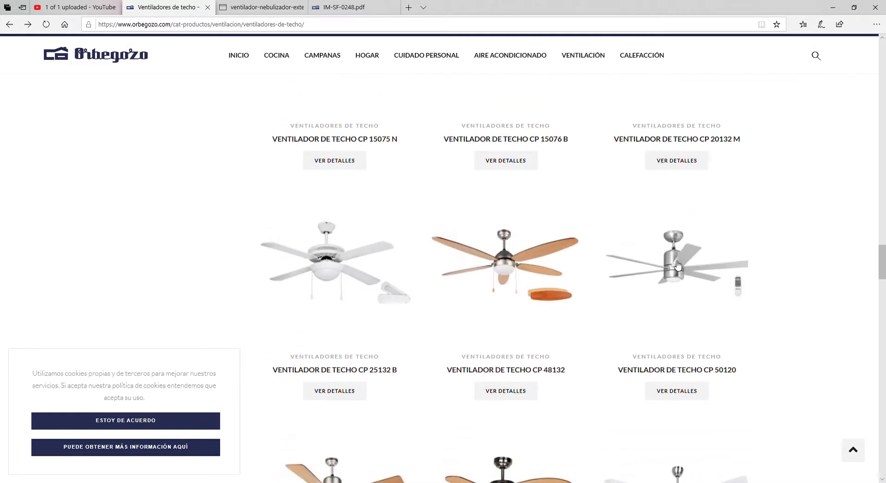
{"action": "scroll", "scroll_direction": "down", "scroll_amount": 3}
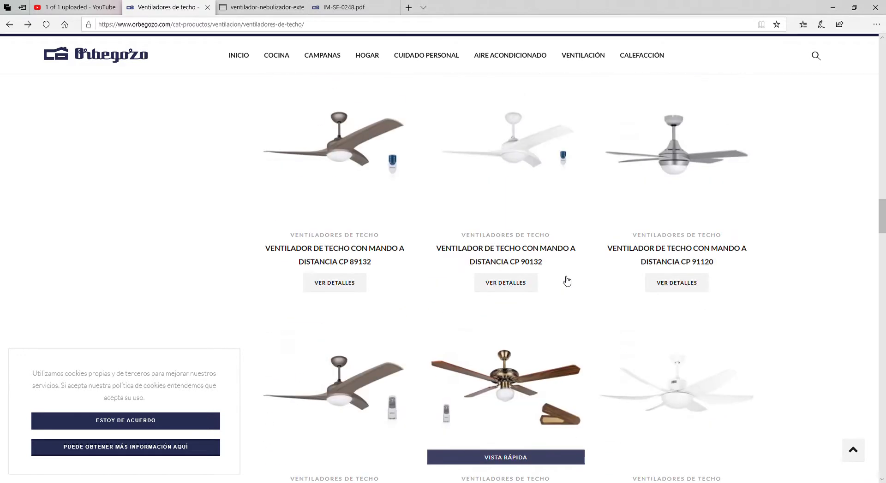
Step: Reach the last ceiling fan product, then scroll back toward the top of the list
{"action": "scroll", "scroll_direction": "down", "scroll_amount": 3}
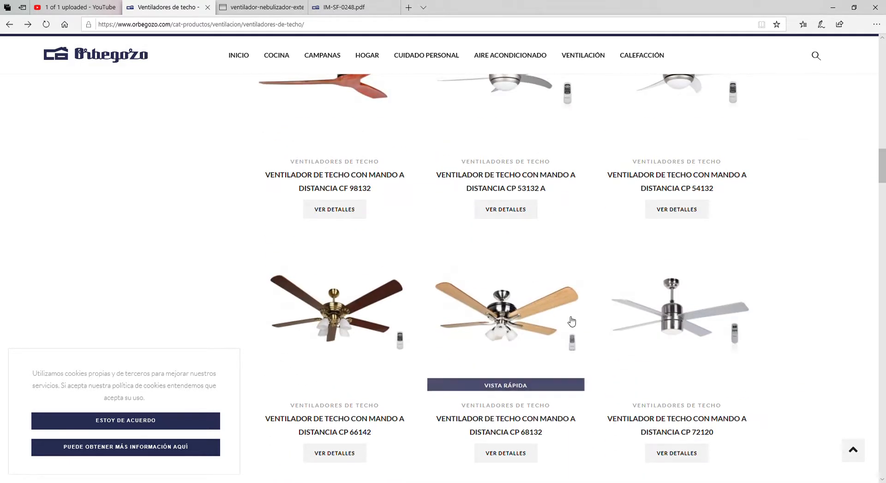
{"action": "scroll", "scroll_direction": "down", "scroll_amount": 3}
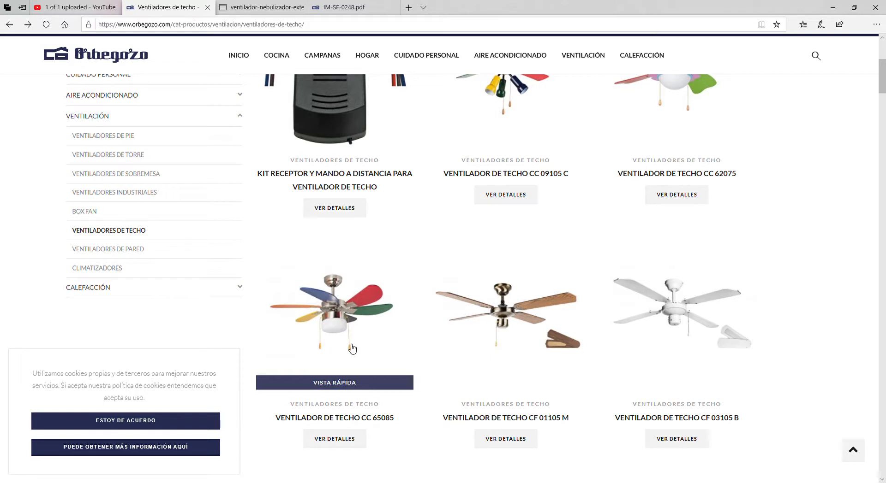
{"action": "mouse_move", "coordinate": [376, 317]}
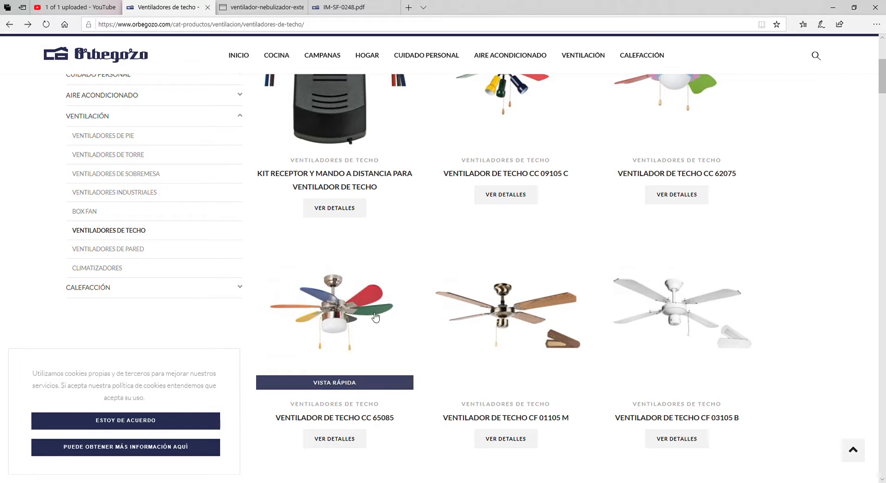
{"action": "mouse_move", "coordinate": [361, 346]}
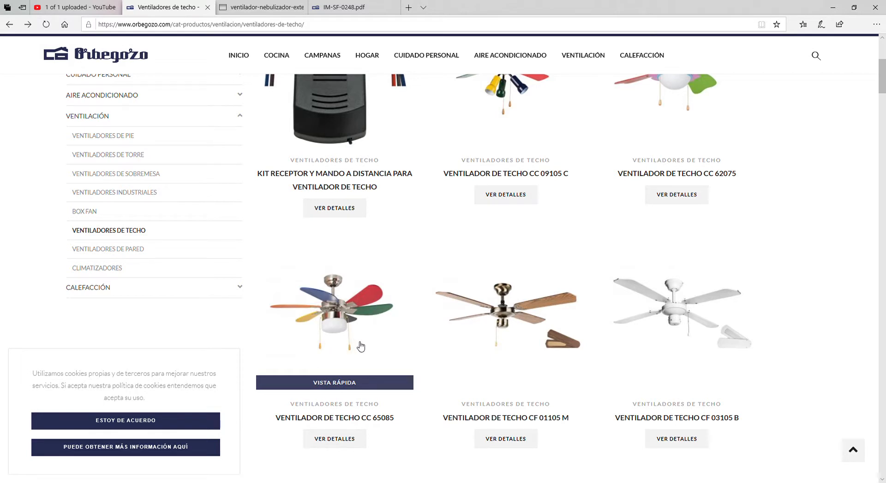
{"action": "scroll", "scroll_direction": "down", "scroll_amount": 3}
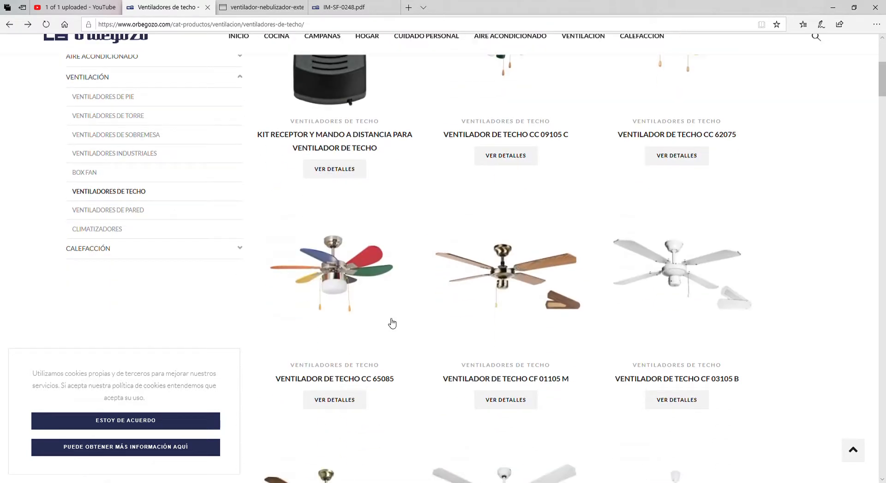
{"action": "scroll", "scroll_direction": "up", "scroll_amount": 3}
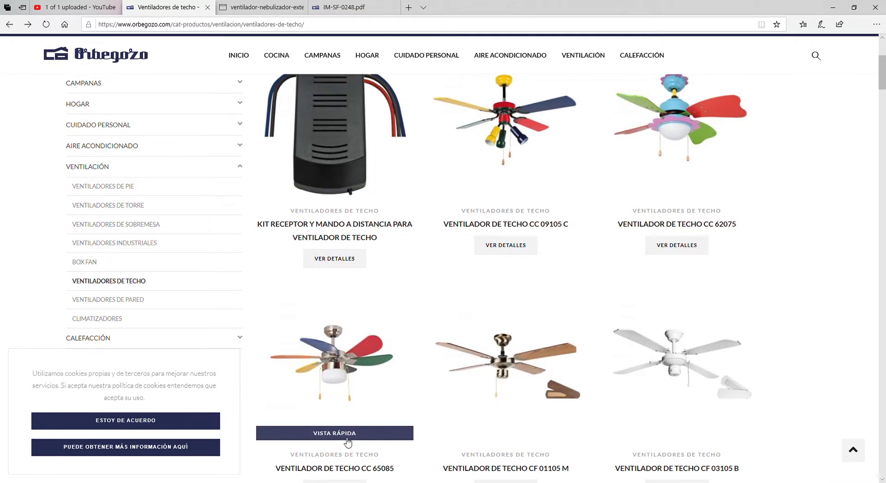
{"action": "scroll", "scroll_direction": "up", "scroll_amount": 3}
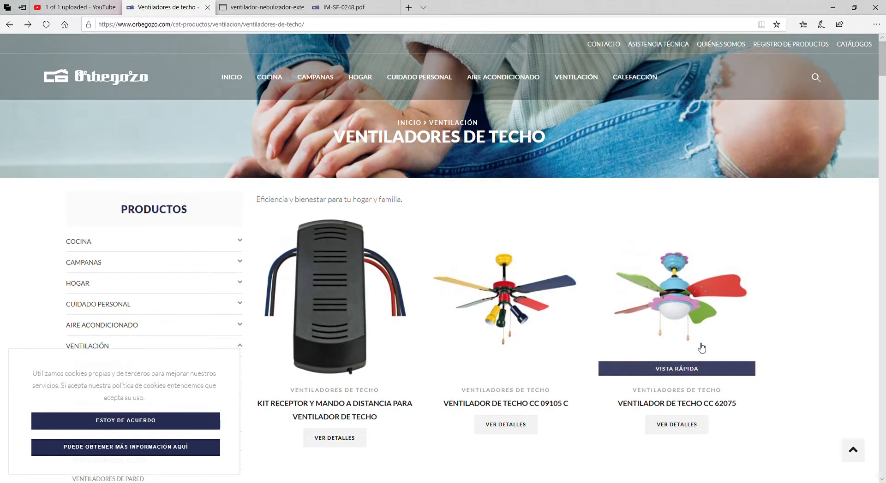
{"action": "scroll", "scroll_direction": "down", "scroll_amount": 3}
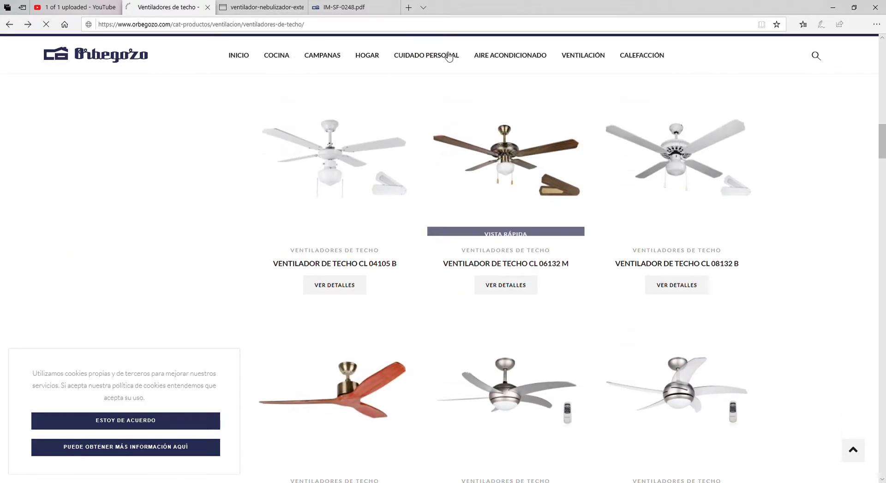
Step: Go back from the ceiling fans listing to the Ventilación category overview
{"action": "left_click", "coordinate": [582, 56]}
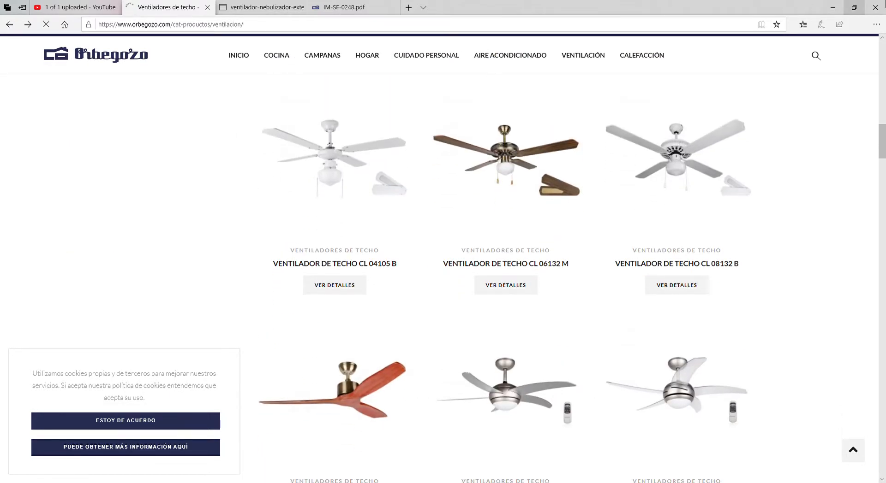
{"action": "left_click", "coordinate": [582, 55]}
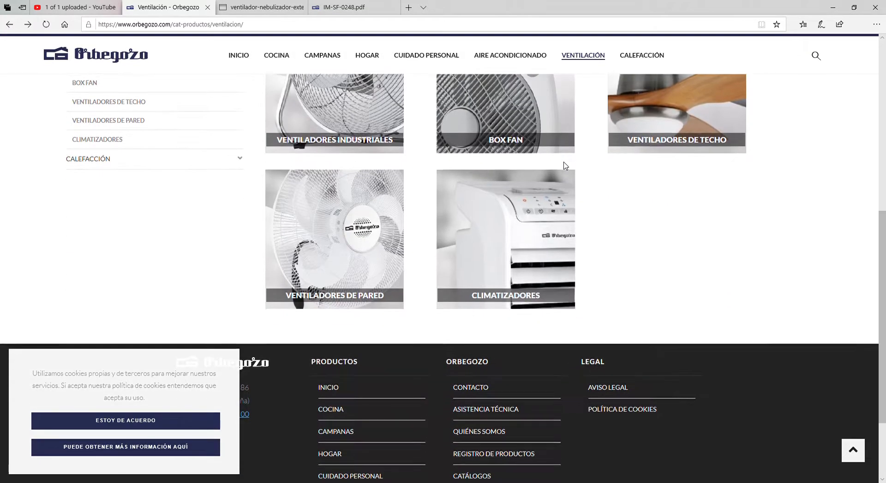
{"action": "scroll", "scroll_direction": "up", "scroll_amount": 3}
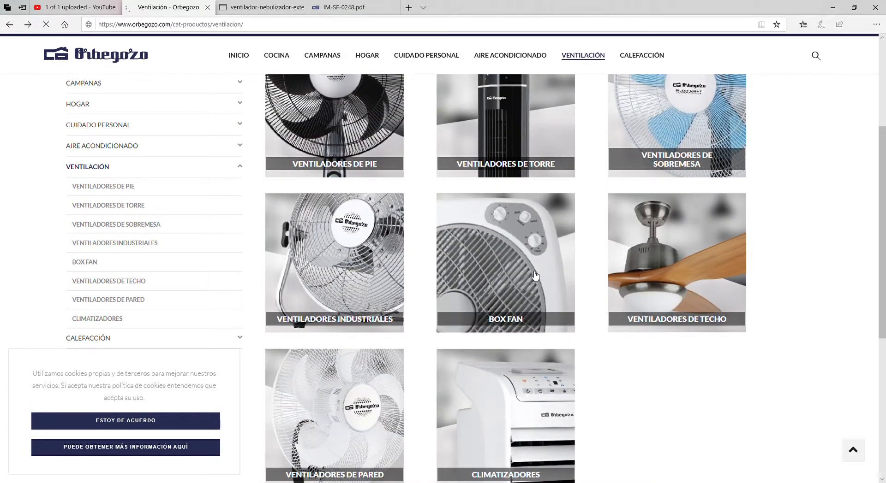
Step: Browse the Box Fan category listing with its four models
{"action": "left_click", "coordinate": [505, 263]}
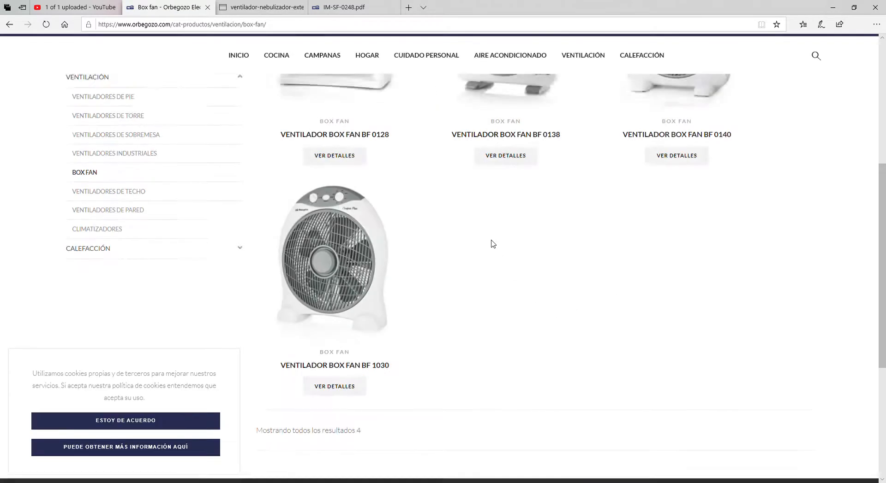
{"action": "scroll", "scroll_direction": "up", "scroll_amount": 3}
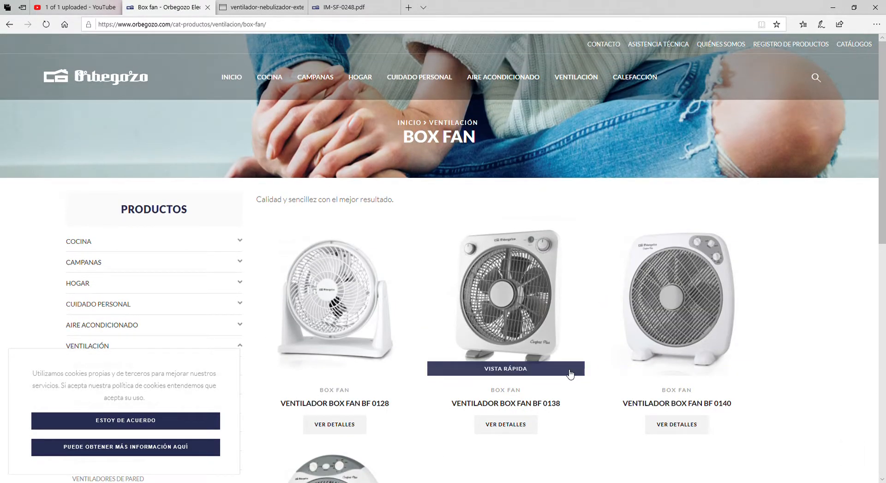
{"action": "mouse_move", "coordinate": [371, 323]}
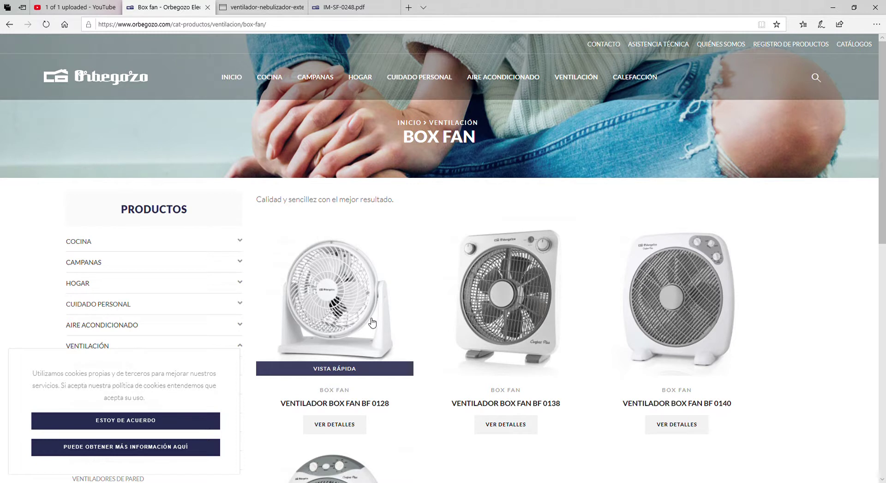
{"action": "scroll", "scroll_direction": "down", "scroll_amount": 3}
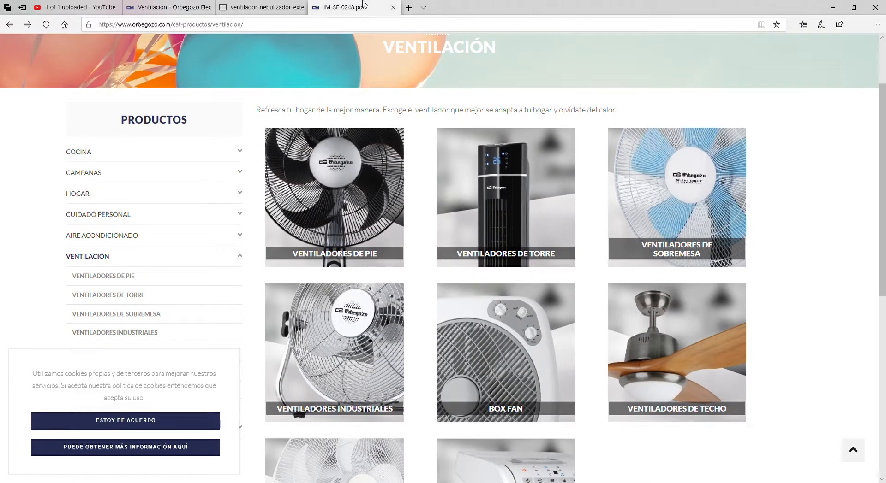
Step: Navigate to google.com and run a search for 'uk to european'
{"action": "type", "text": "googo"}
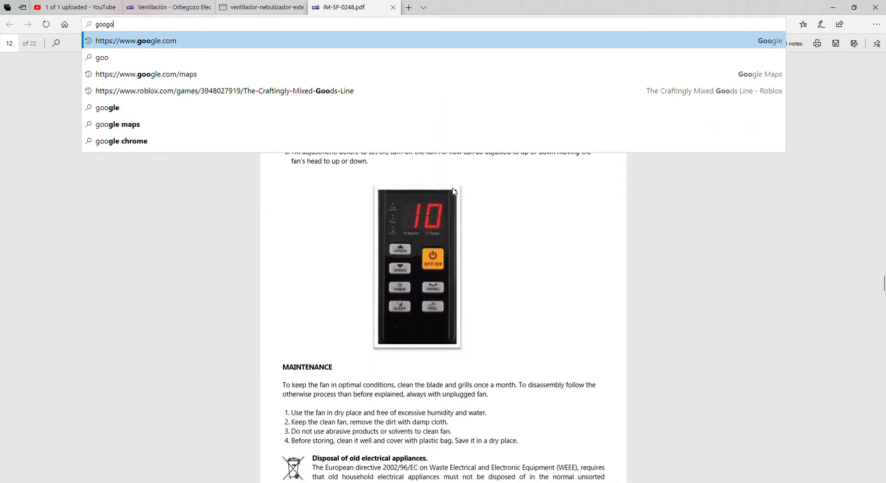
{"action": "type", "text": "google.com/"}
{"action": "type", "text": "uk"}
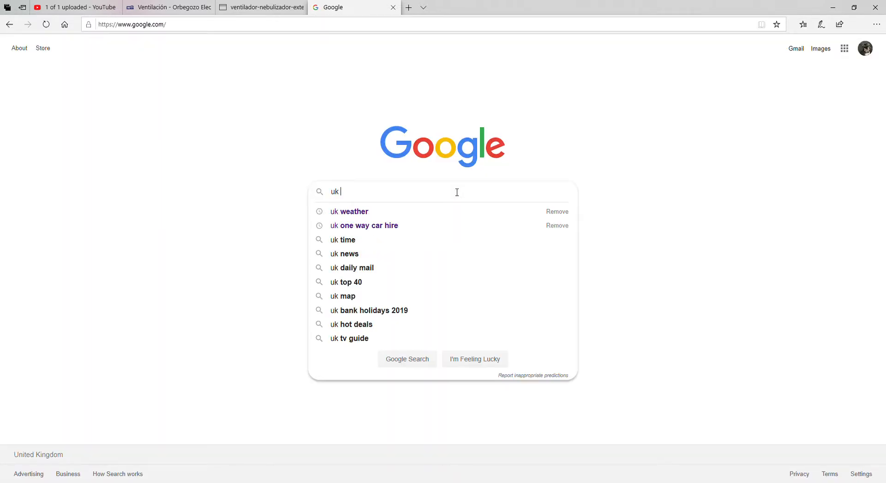
{"action": "type", "text": "to eurpo"}
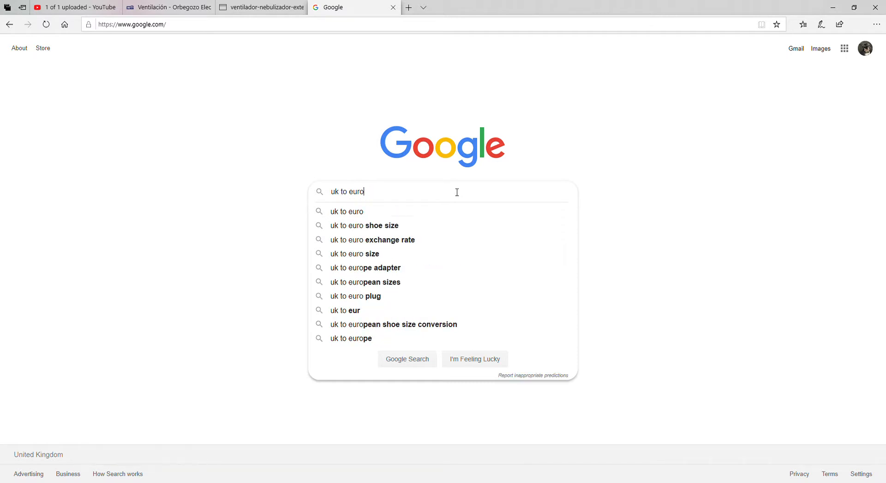
{"action": "left_click", "coordinate": [364, 282]}
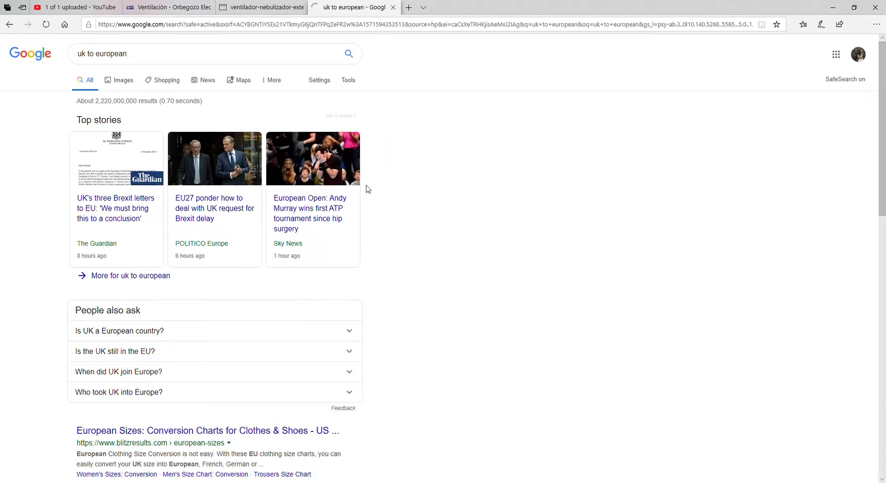
Step: View image results, preview the 16 Amp UK to European adapter, then return to the Ventilación tab
{"action": "left_click", "coordinate": [123, 79]}
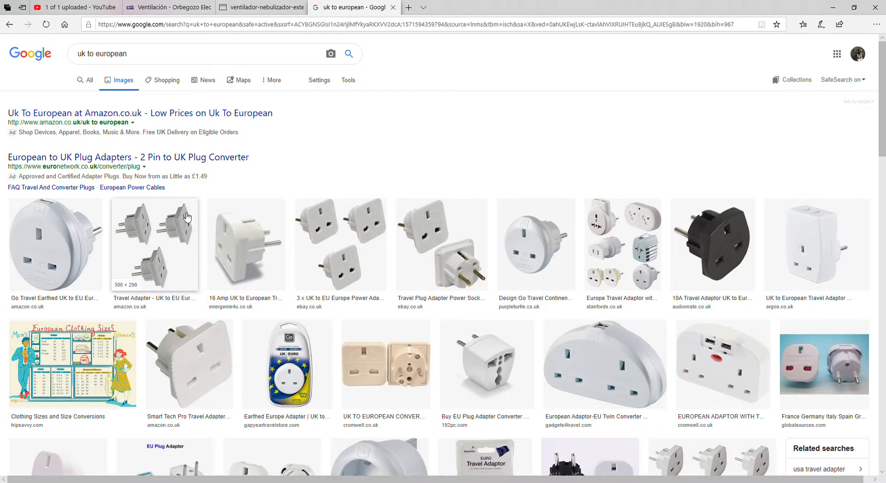
{"action": "mouse_move", "coordinate": [159, 284]}
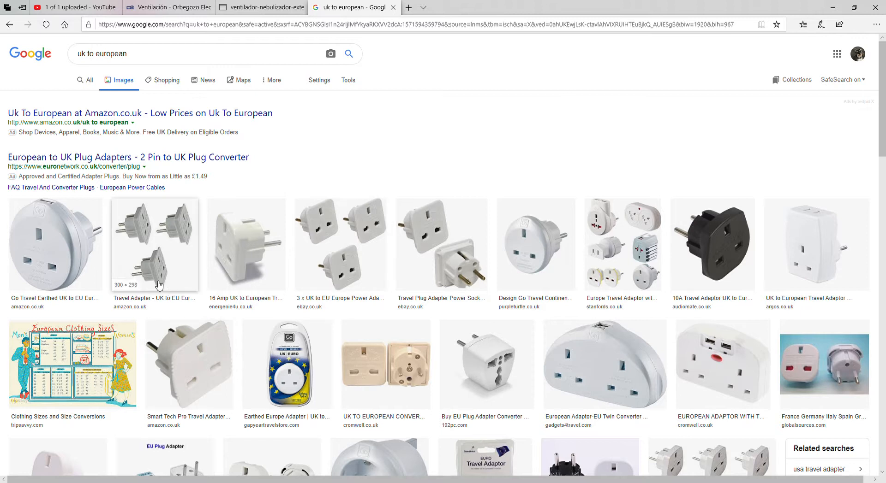
{"action": "mouse_move", "coordinate": [146, 237]}
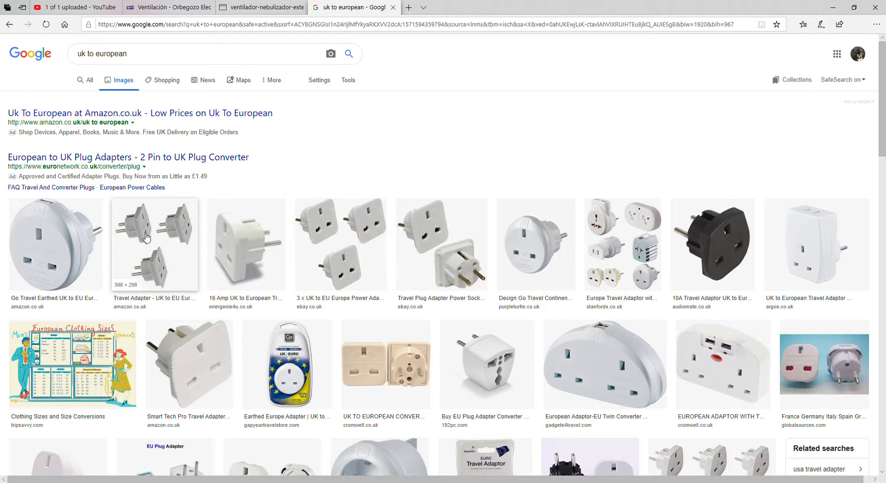
{"action": "left_click", "coordinate": [246, 244]}
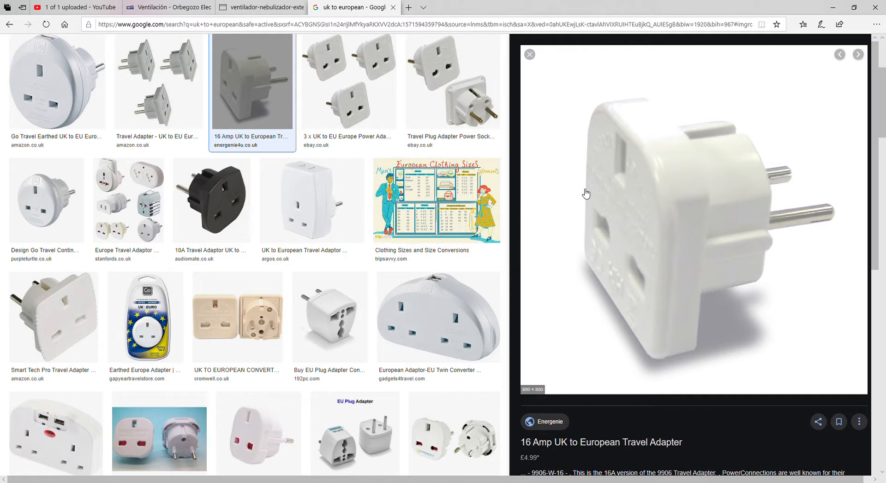
{"action": "mouse_move", "coordinate": [167, 7]}
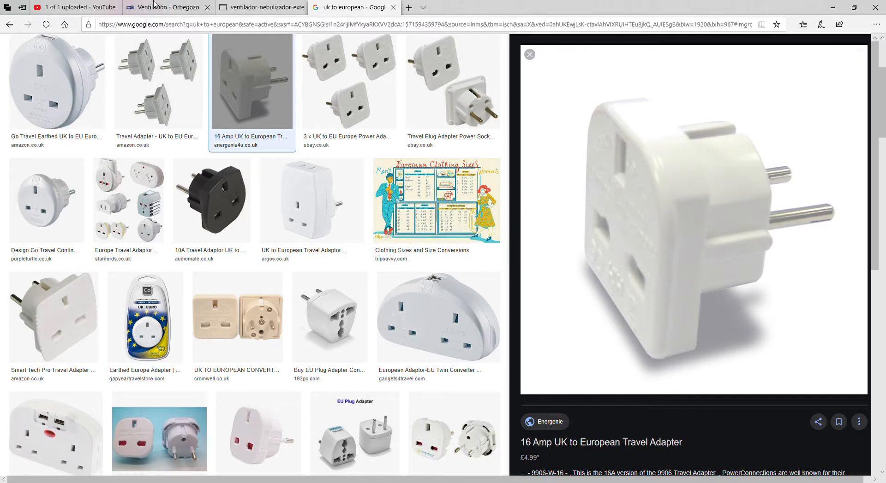
{"action": "left_click", "coordinate": [167, 7]}
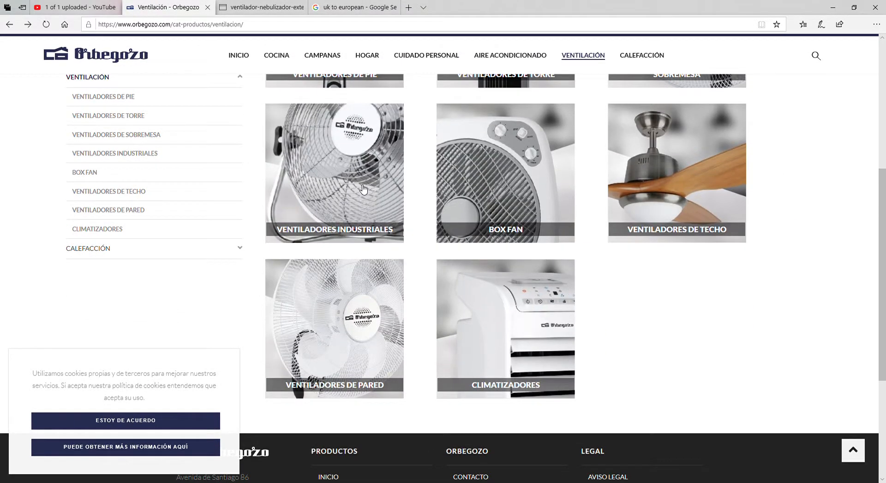
Step: Browse the Ventiladores Industriales listing and choose the PWM 2147 oscillating fan
{"action": "left_click", "coordinate": [334, 173]}
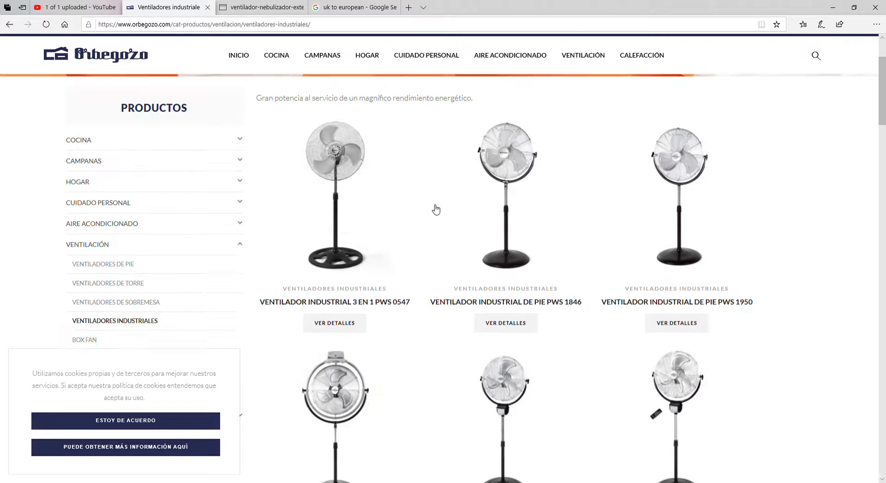
{"action": "scroll", "scroll_direction": "down", "scroll_amount": 3}
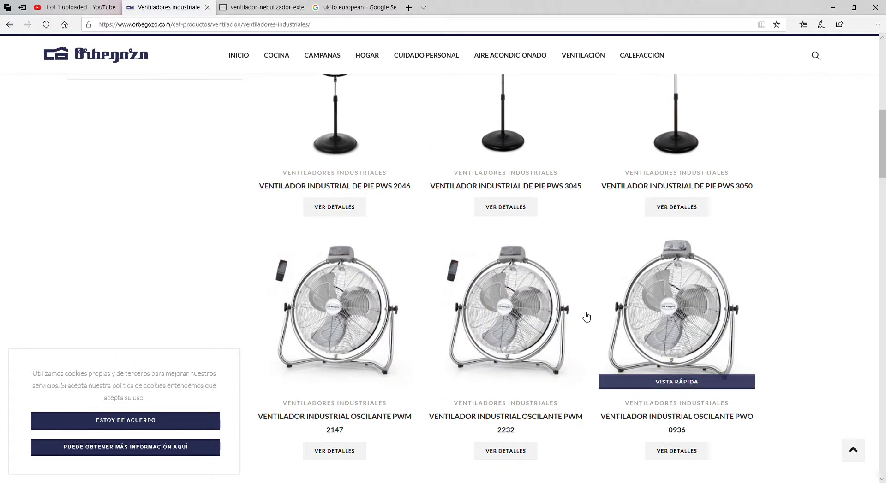
{"action": "mouse_move", "coordinate": [701, 316]}
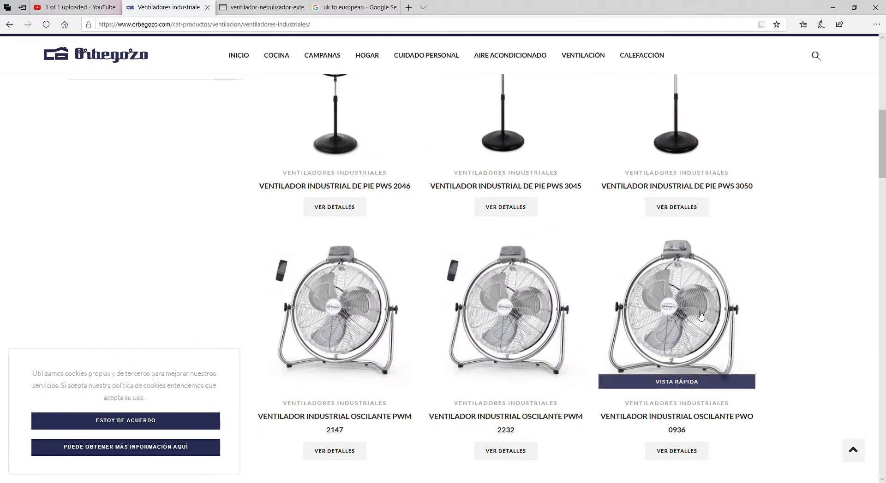
{"action": "scroll", "scroll_direction": "down", "scroll_amount": 3}
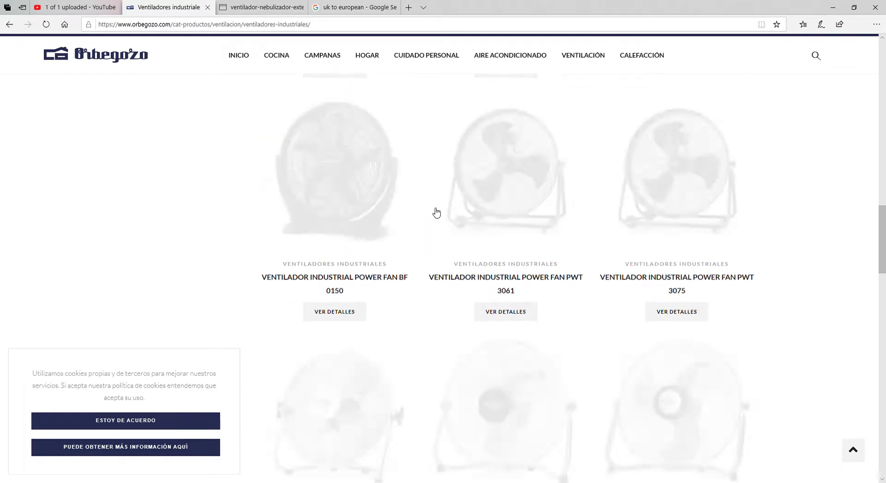
{"action": "scroll", "scroll_direction": "down", "scroll_amount": 3}
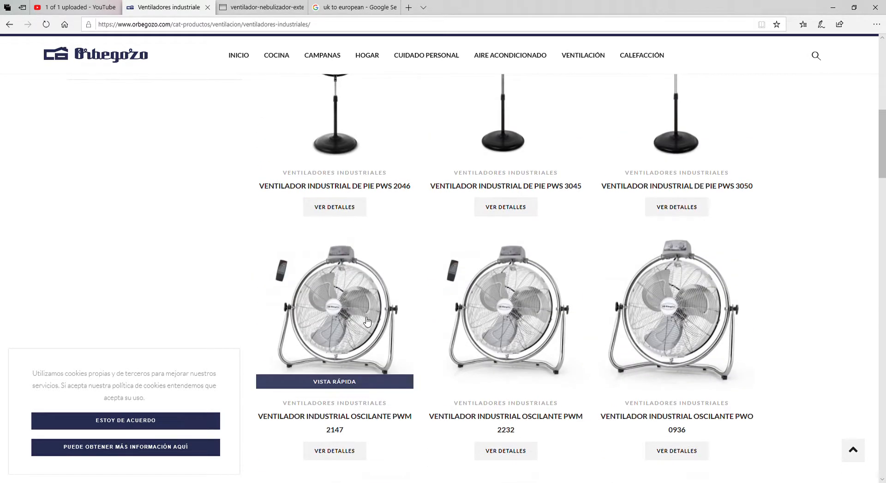
{"action": "left_click", "coordinate": [334, 308]}
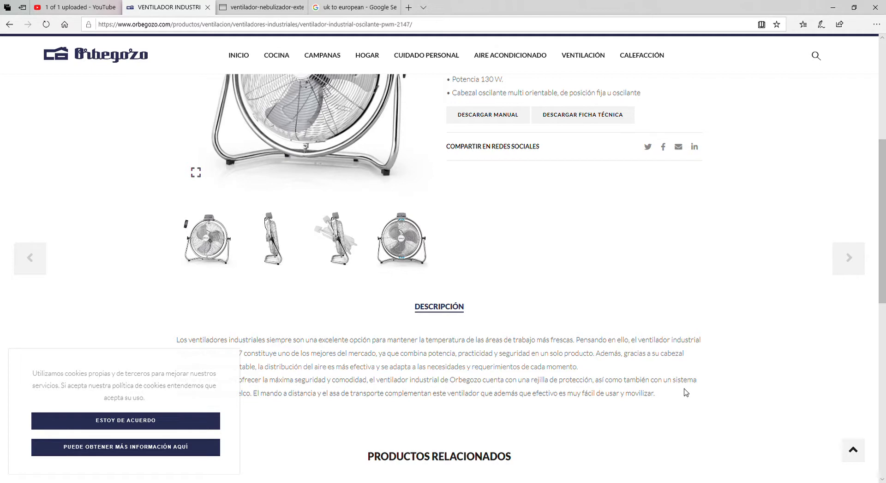
{"action": "mouse_move", "coordinate": [402, 240]}
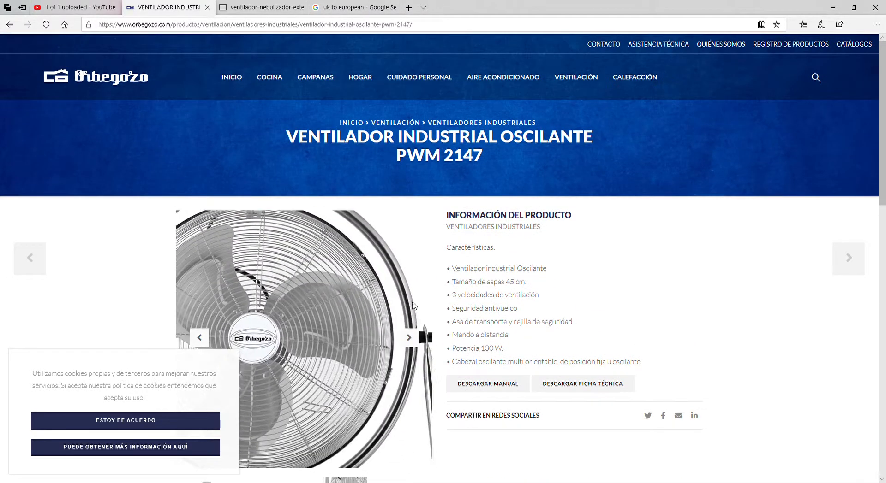
Step: Flip through the PWM 2147 product photos and open its instruction manual PDF
{"action": "left_click", "coordinate": [409, 337]}
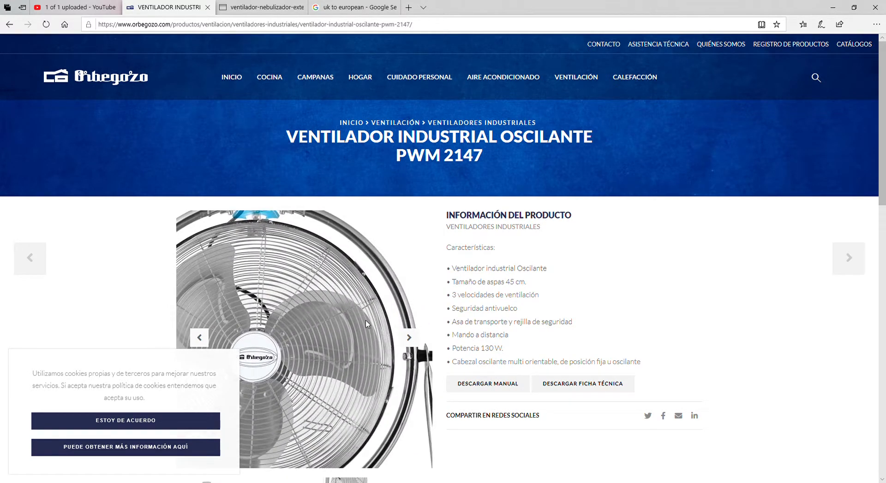
{"action": "left_click", "coordinate": [409, 337]}
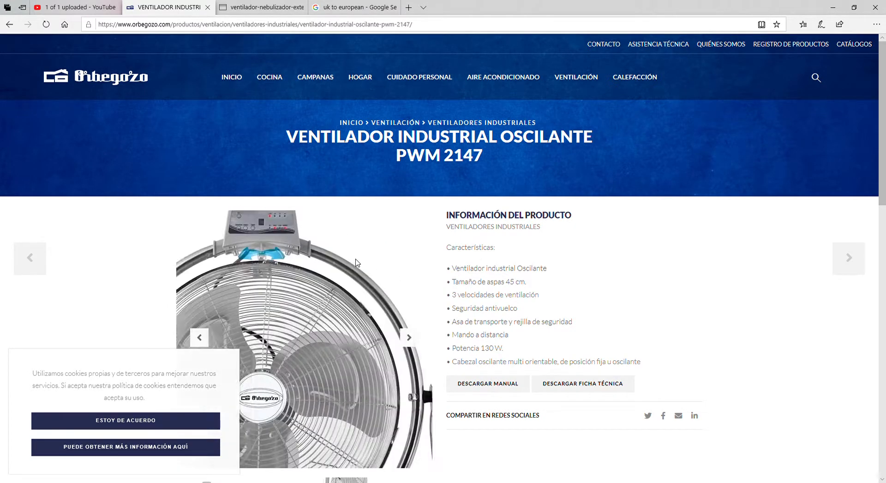
{"action": "left_click", "coordinate": [409, 337]}
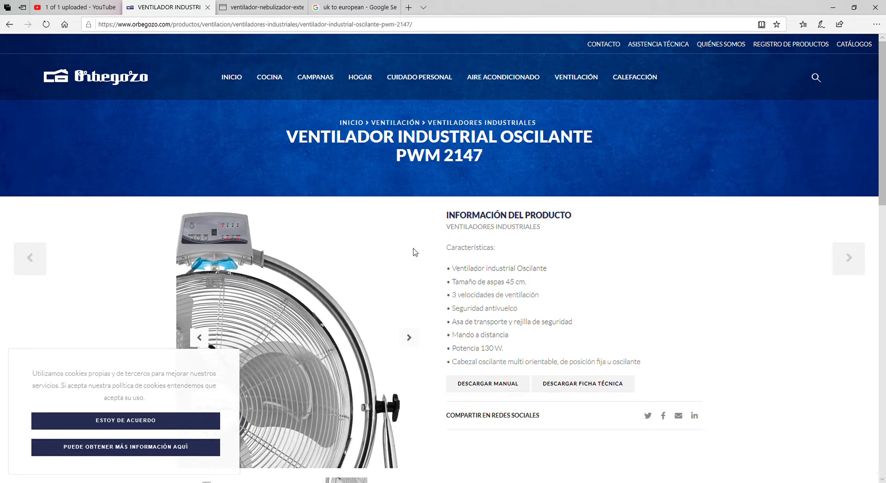
{"action": "left_click", "coordinate": [409, 338]}
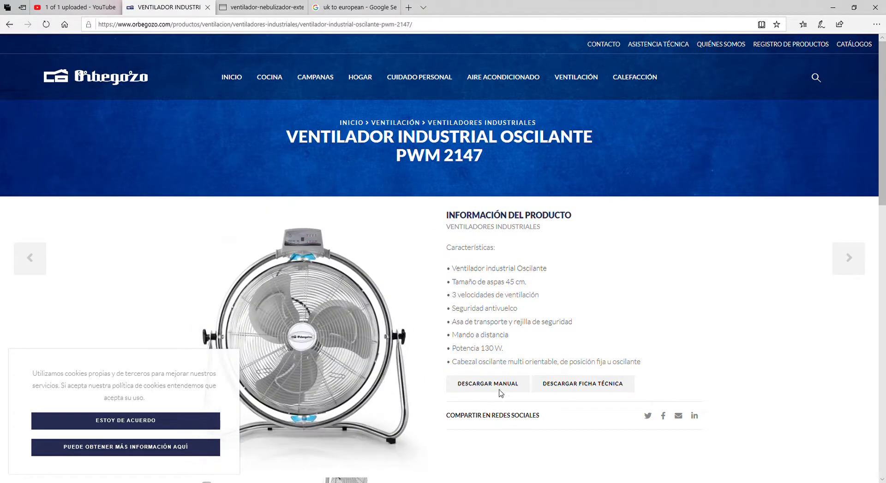
{"action": "left_click", "coordinate": [486, 383]}
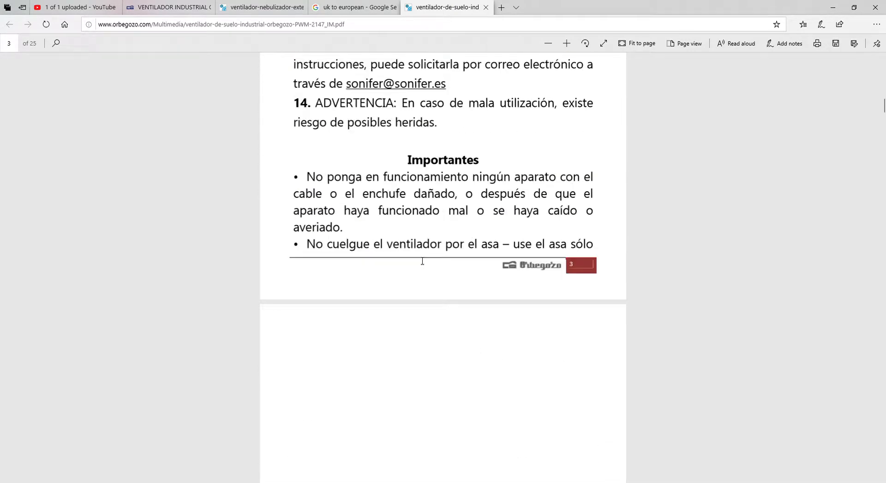
Step: Scroll the PWM 2147 manual through its English safety and assembly pages
{"action": "scroll", "scroll_direction": "down", "scroll_amount": 3}
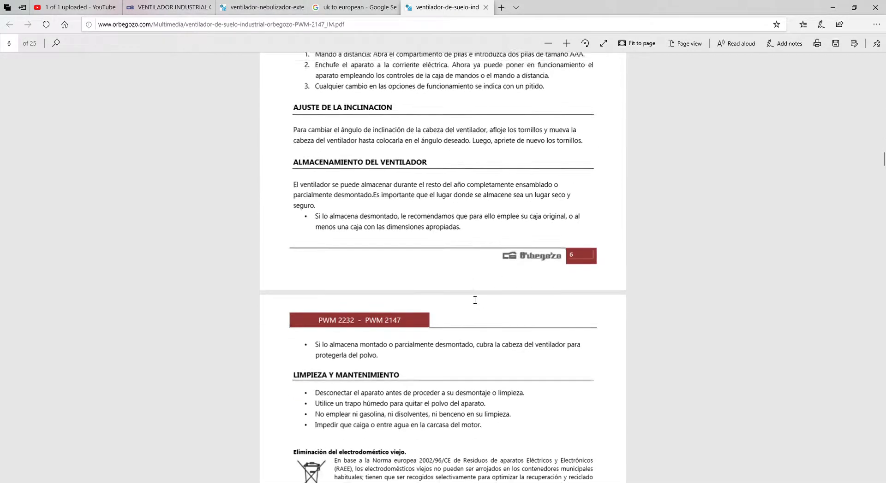
{"action": "scroll", "scroll_direction": "down", "scroll_amount": 3}
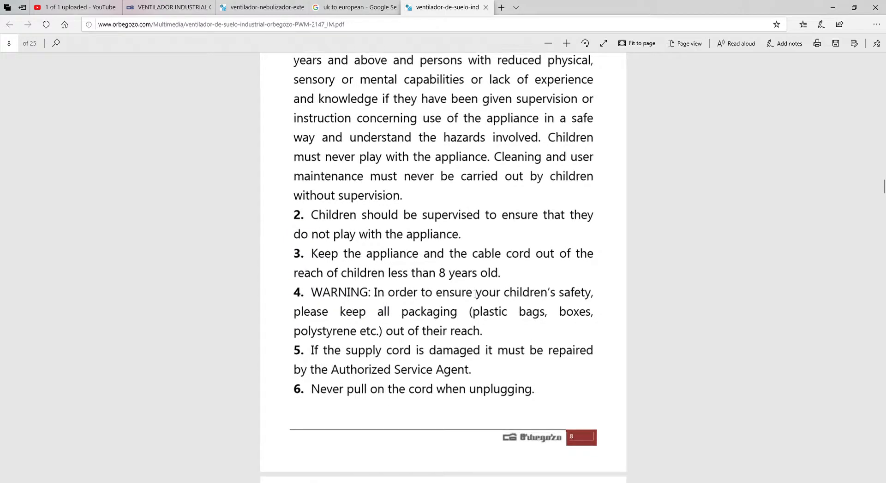
{"action": "scroll", "scroll_direction": "down", "scroll_amount": 3}
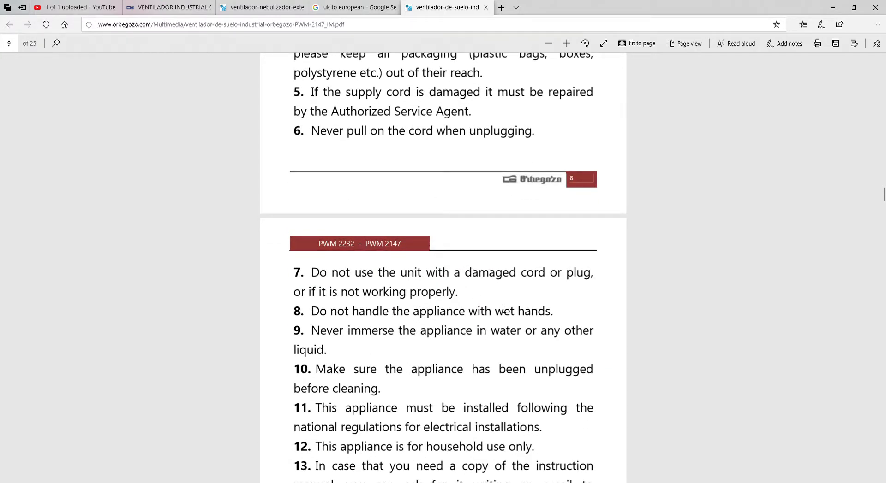
{"action": "scroll", "scroll_direction": "down", "scroll_amount": 3}
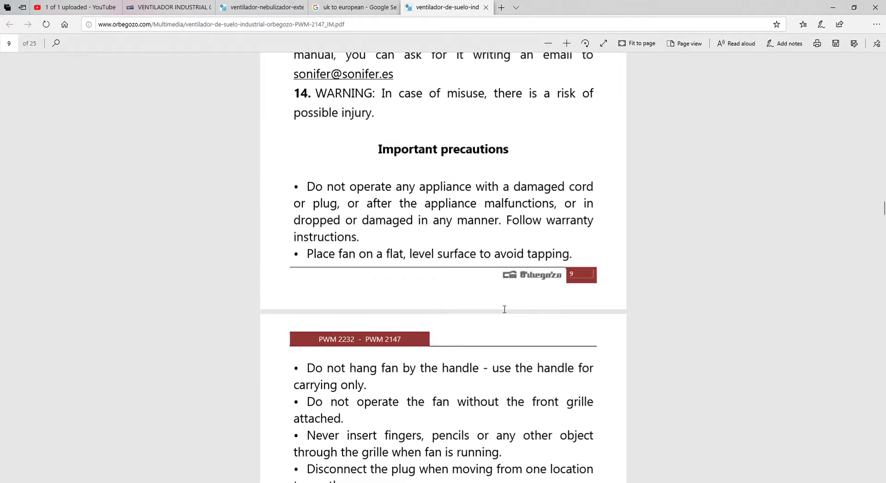
{"action": "mouse_move", "coordinate": [405, 389]}
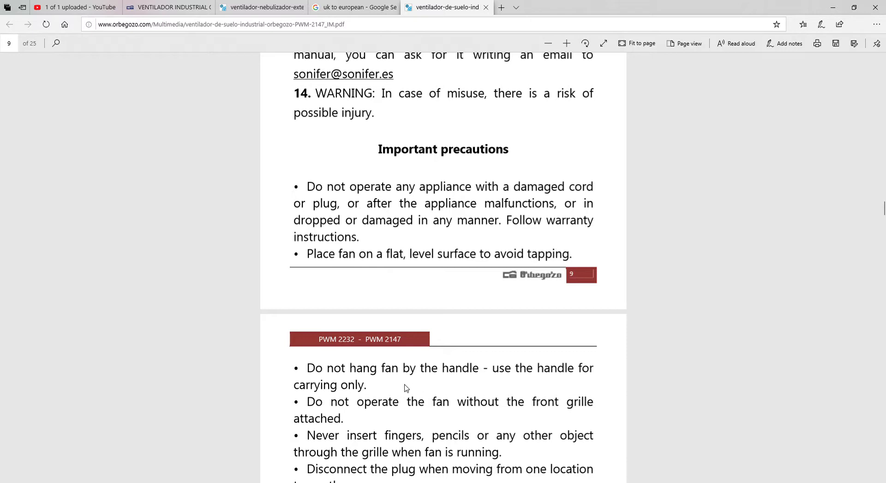
{"action": "scroll", "scroll_direction": "down", "scroll_amount": 3}
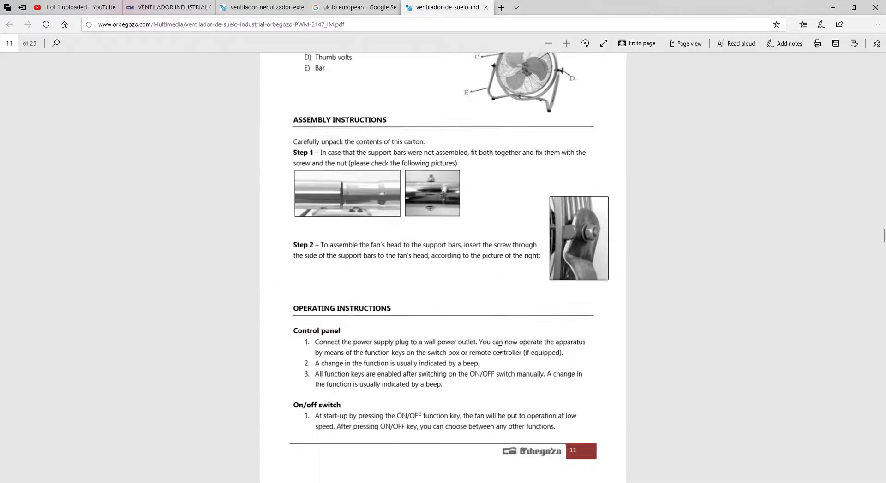
{"action": "scroll", "scroll_direction": "down", "scroll_amount": 3}
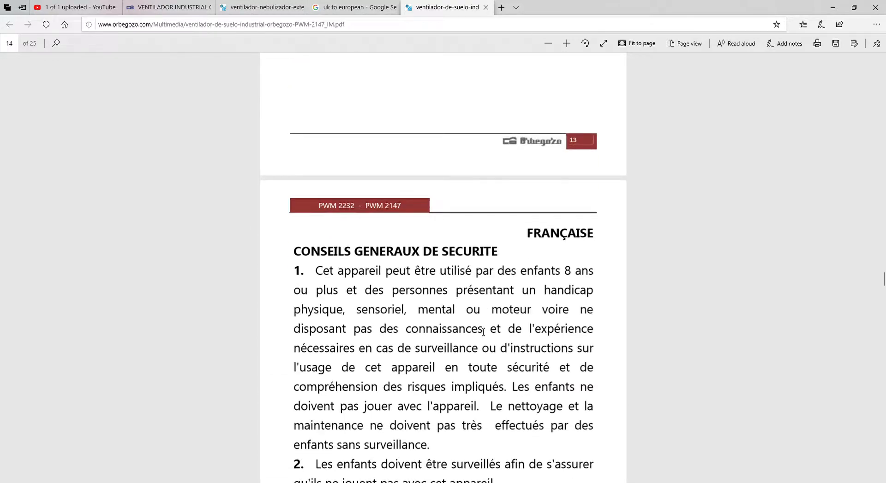
Step: Move back and forth in the manual, ending on the Portuguese safety section at page 20
{"action": "scroll", "scroll_direction": "up", "scroll_amount": 3}
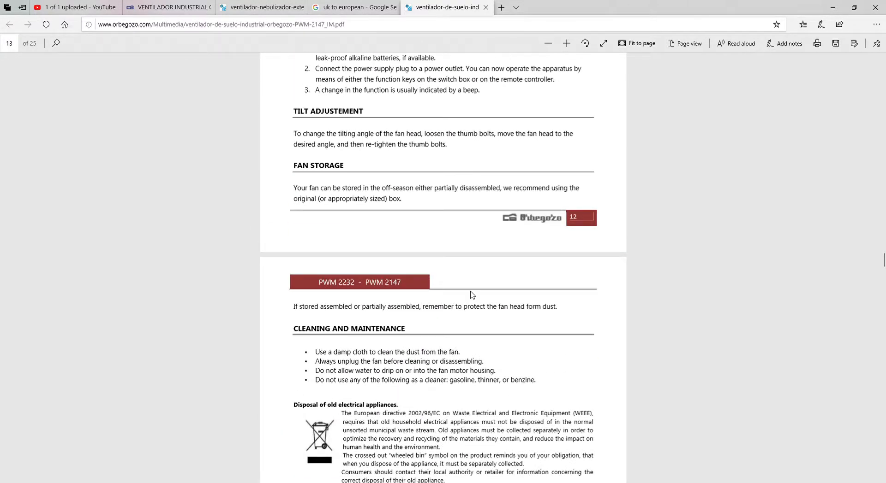
{"action": "scroll", "scroll_direction": "up", "scroll_amount": 3}
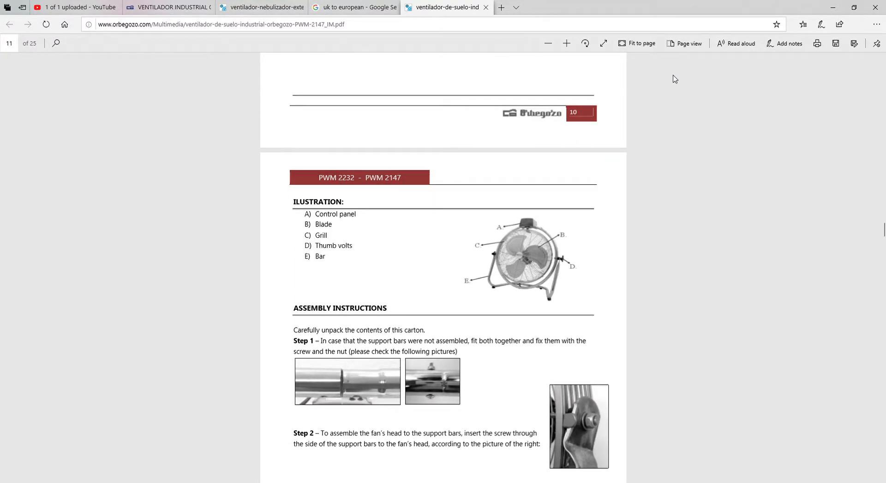
{"action": "mouse_move", "coordinate": [604, 440]}
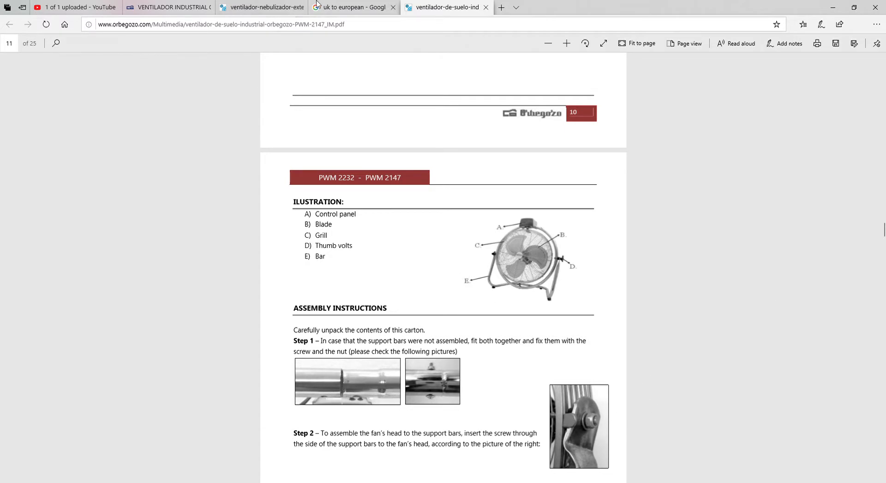
{"action": "scroll", "scroll_direction": "down", "scroll_amount": 3}
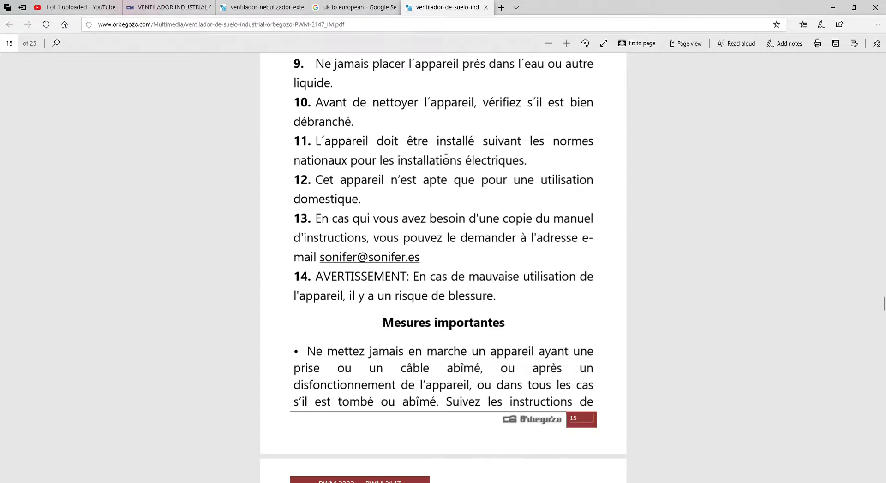
{"action": "scroll", "scroll_direction": "down", "scroll_amount": 3}
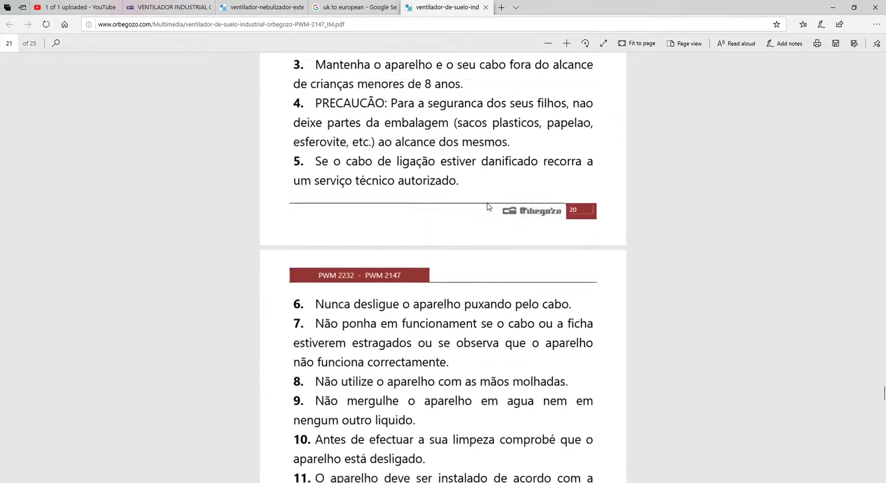
{"action": "scroll", "scroll_direction": "up", "scroll_amount": 3}
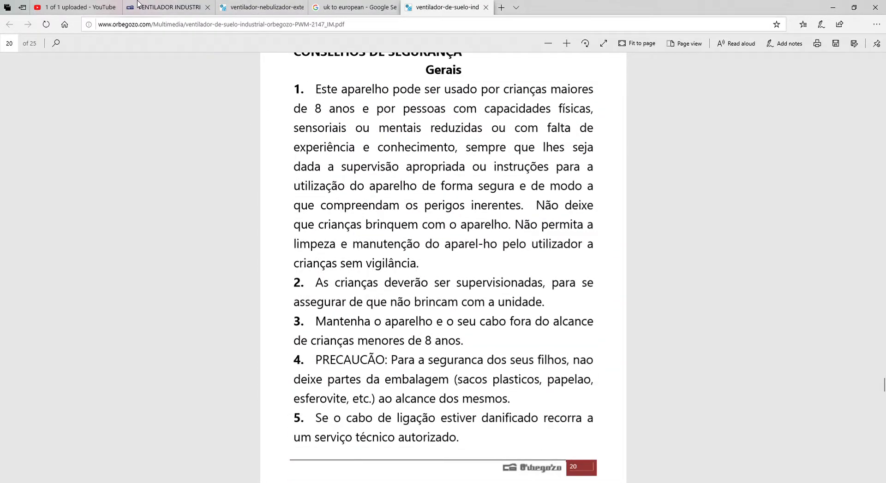
Step: Revisit the PWM 2147 page, view its remote control photo, and back out to the industrial fans listing
{"action": "left_click", "coordinate": [167, 7]}
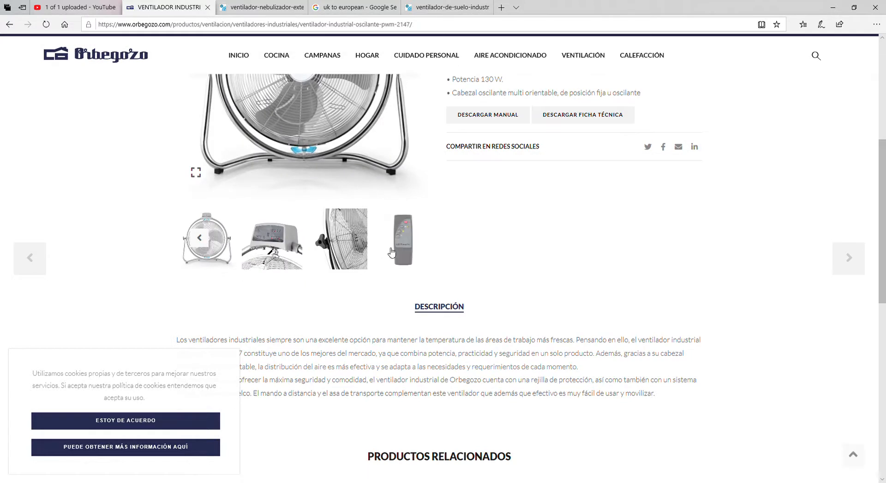
{"action": "left_click", "coordinate": [401, 238]}
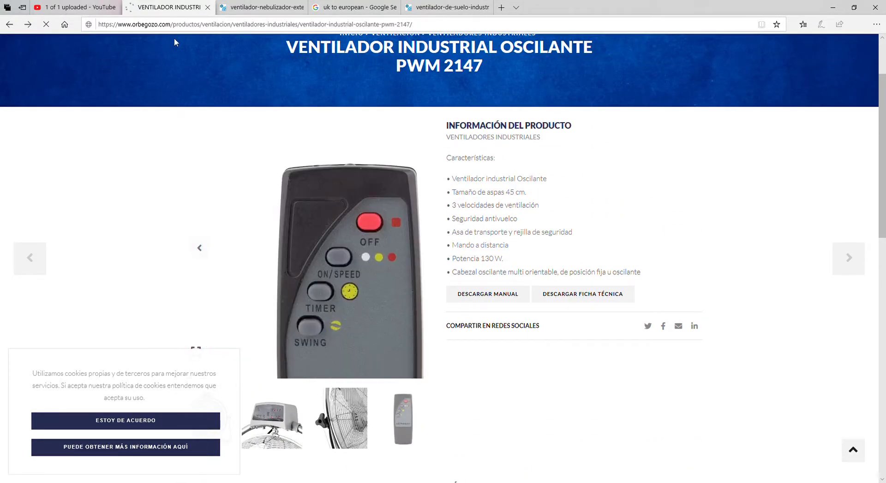
{"action": "left_click", "coordinate": [9, 24]}
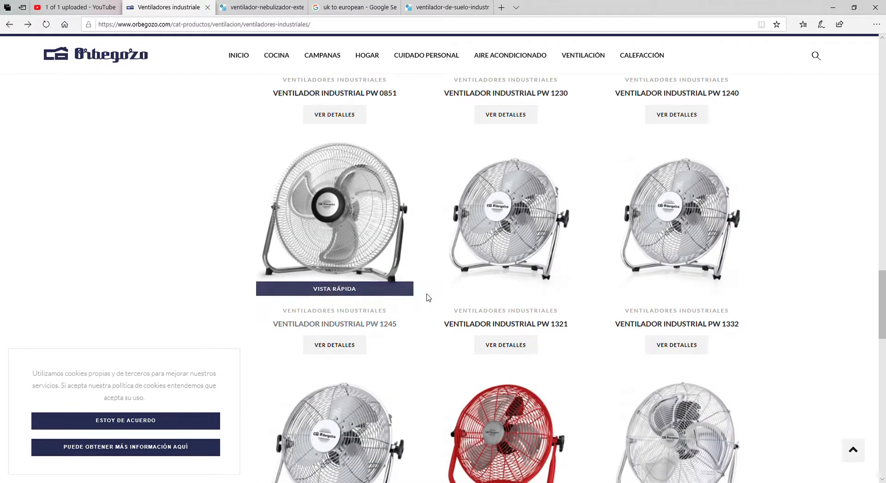
{"action": "scroll", "scroll_direction": "down", "scroll_amount": 3}
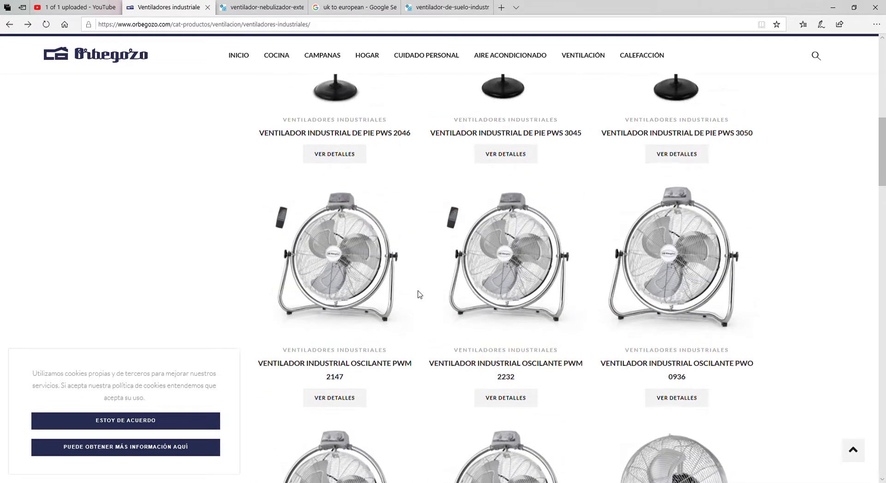
{"action": "scroll", "scroll_direction": "up", "scroll_amount": 3}
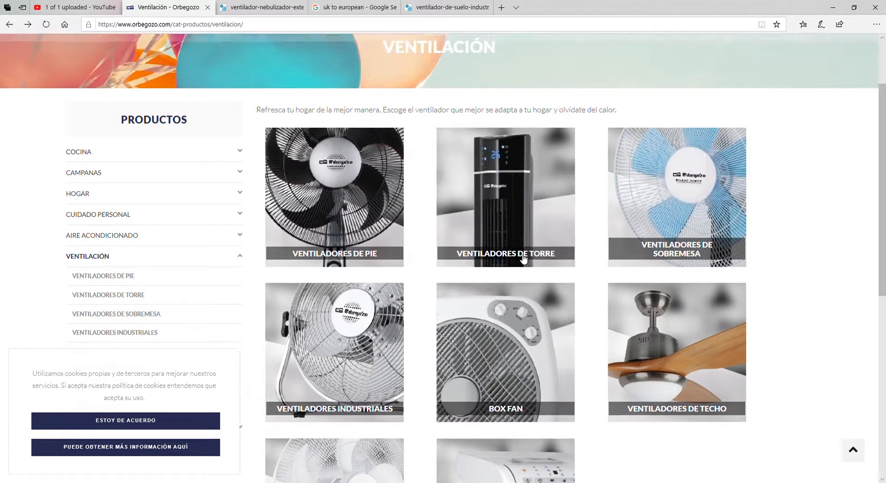
Step: Browse the Ventiladores de sobremesa listing and open the TF 0144 table fan page
{"action": "left_click", "coordinate": [676, 215]}
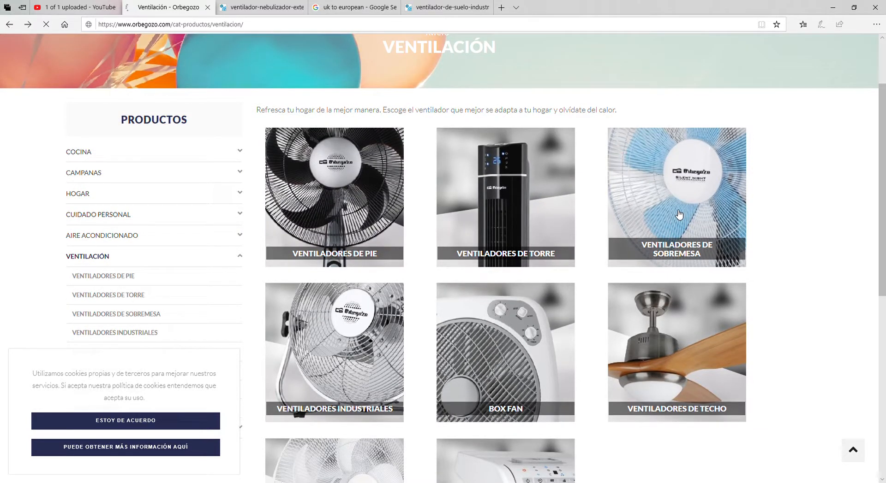
{"action": "left_click", "coordinate": [675, 198]}
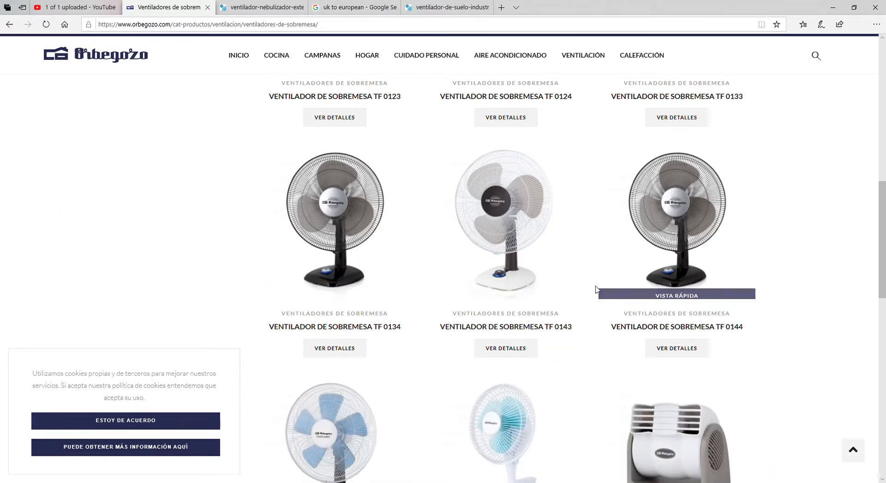
{"action": "scroll", "scroll_direction": "down", "scroll_amount": 3}
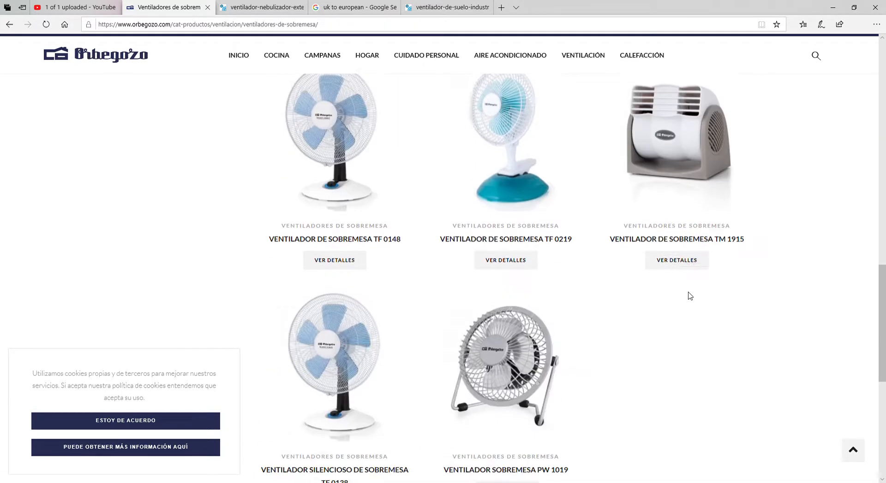
{"action": "scroll", "scroll_direction": "down", "scroll_amount": 3}
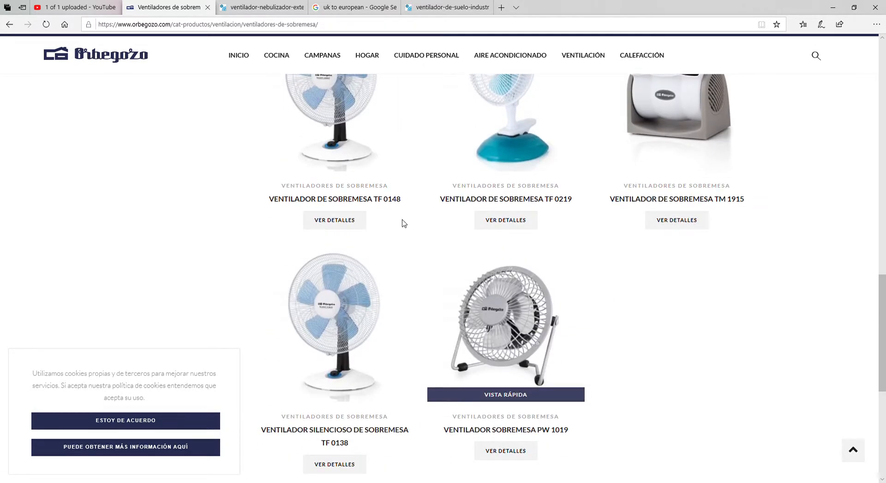
{"action": "scroll", "scroll_direction": "down", "scroll_amount": 3}
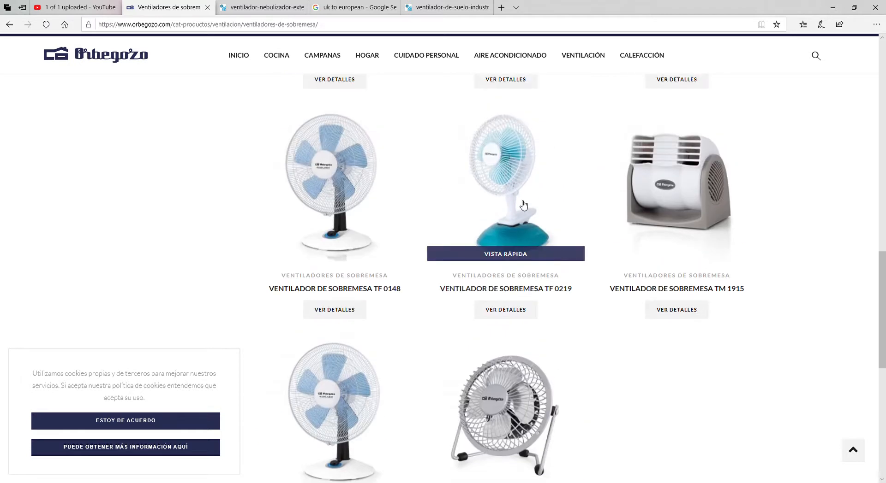
{"action": "mouse_move", "coordinate": [510, 419]}
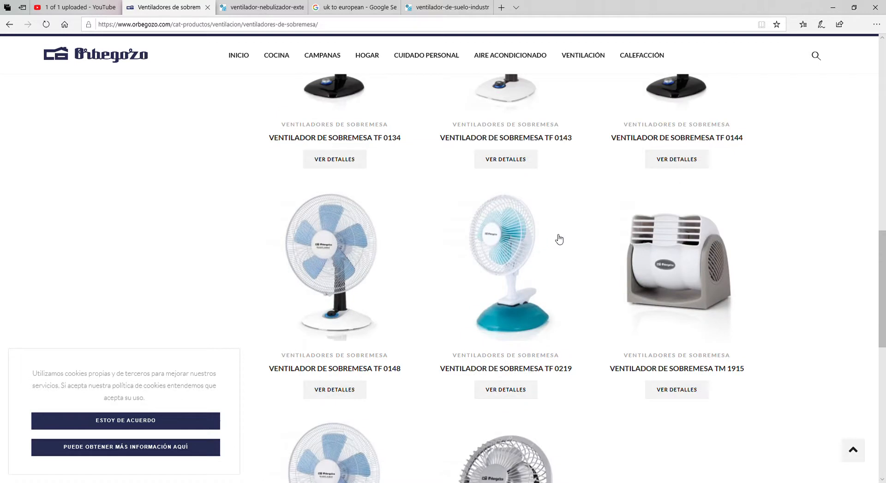
{"action": "scroll", "scroll_direction": "up", "scroll_amount": 3}
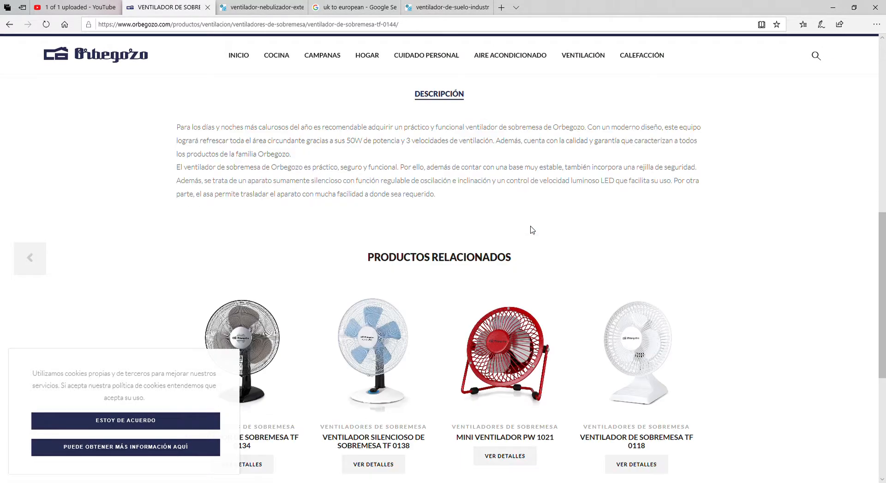
Step: View another TF 0144 photo and open its instruction manual PDF
{"action": "scroll", "scroll_direction": "up", "scroll_amount": 3}
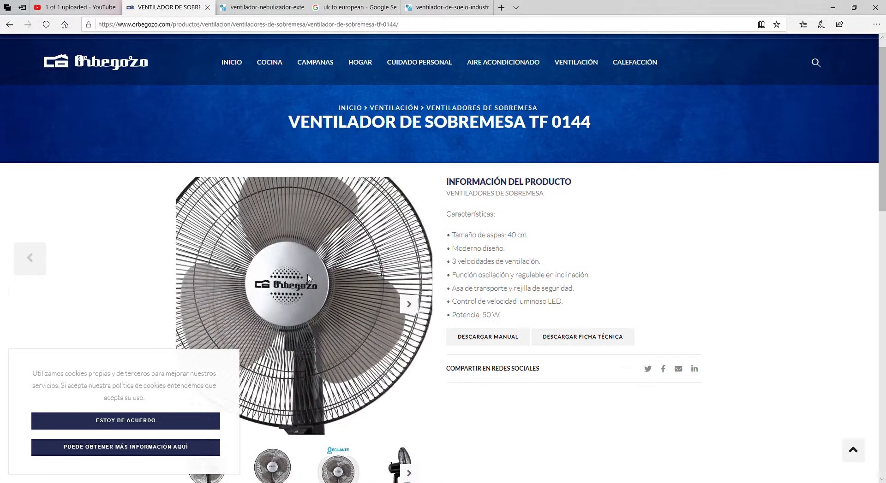
{"action": "left_click", "coordinate": [409, 304]}
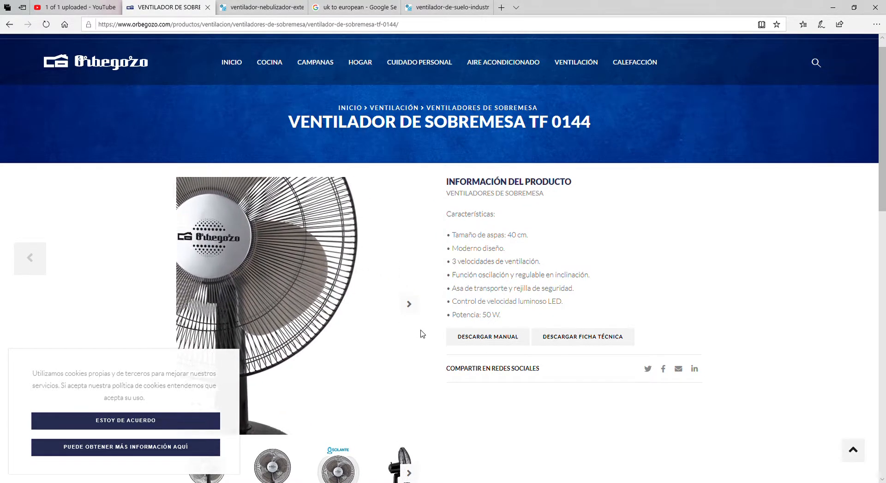
{"action": "left_click", "coordinate": [486, 336]}
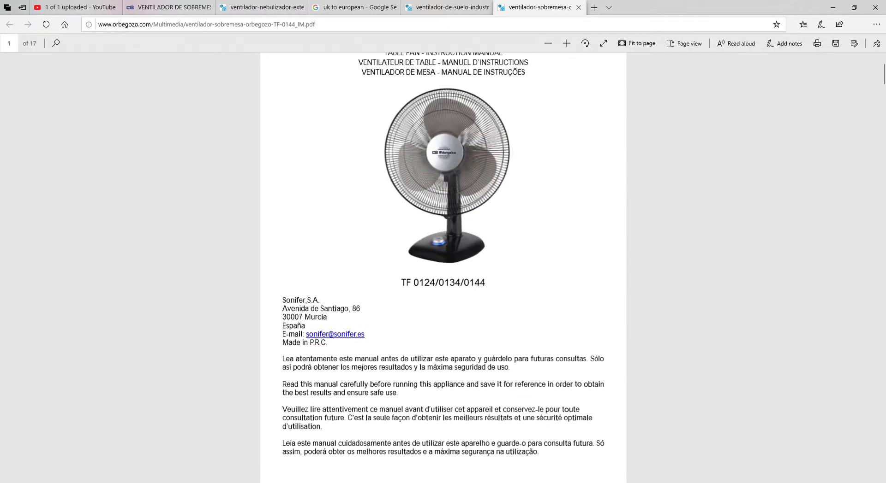